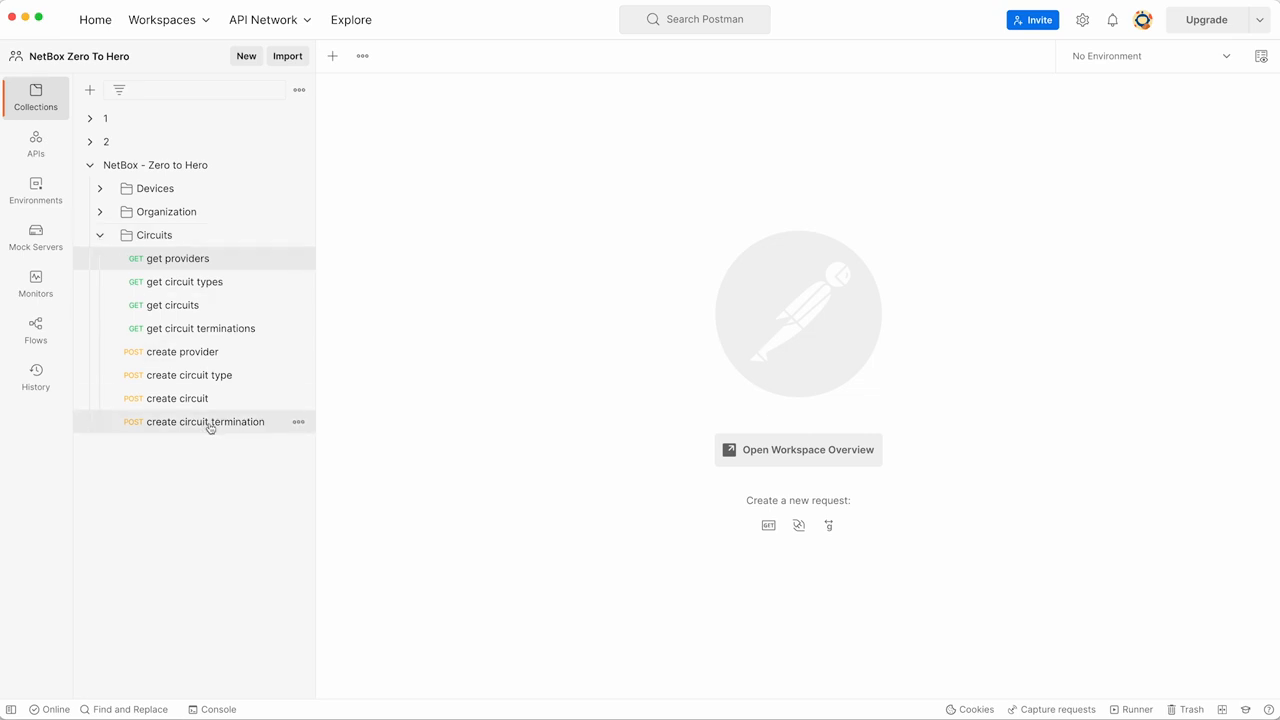
mouse_move(204, 420)
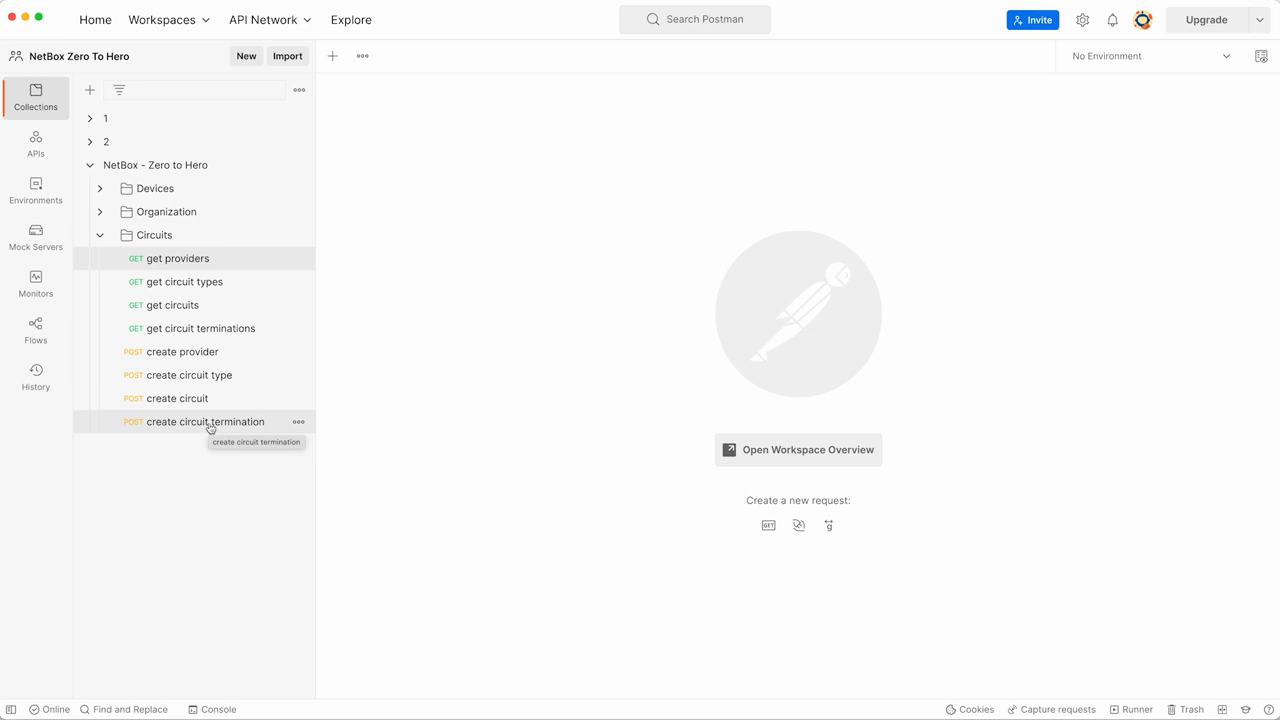
- Bring up the get providers request under NetBox - Zero to Hero > Circuits, highlight its URL path, and send it
left_click(176, 258)
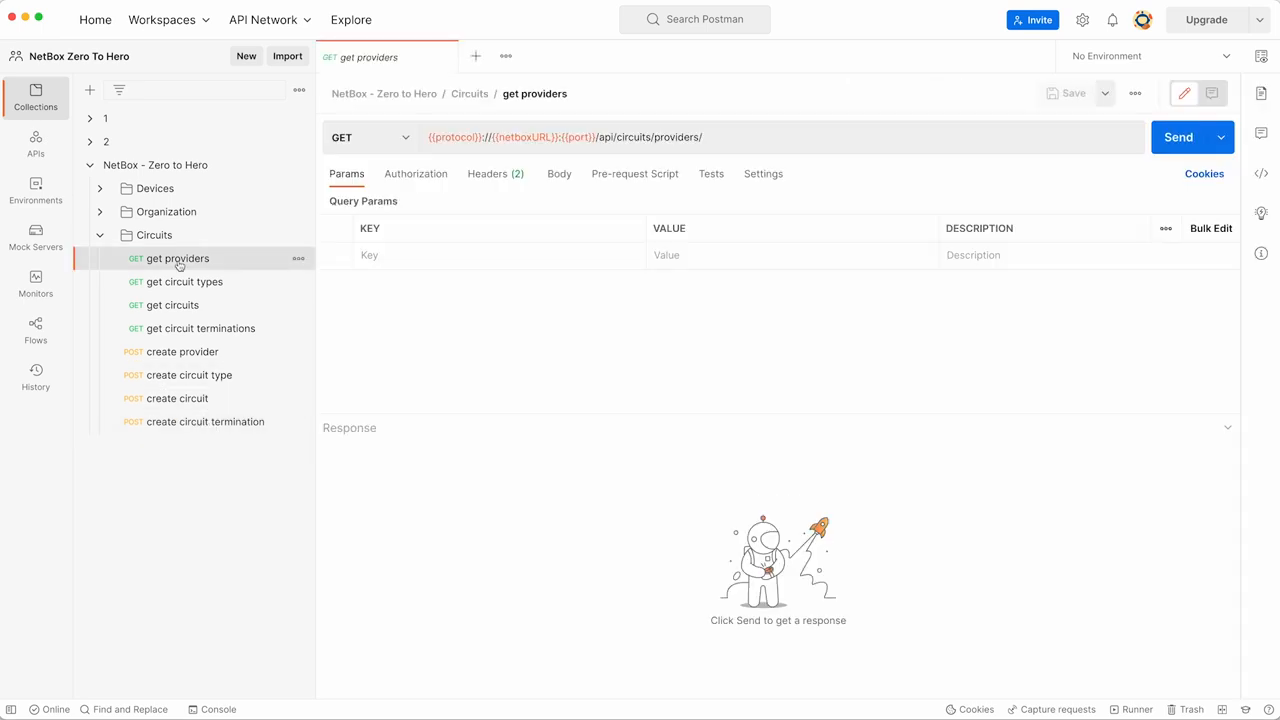
double_click(678, 136)
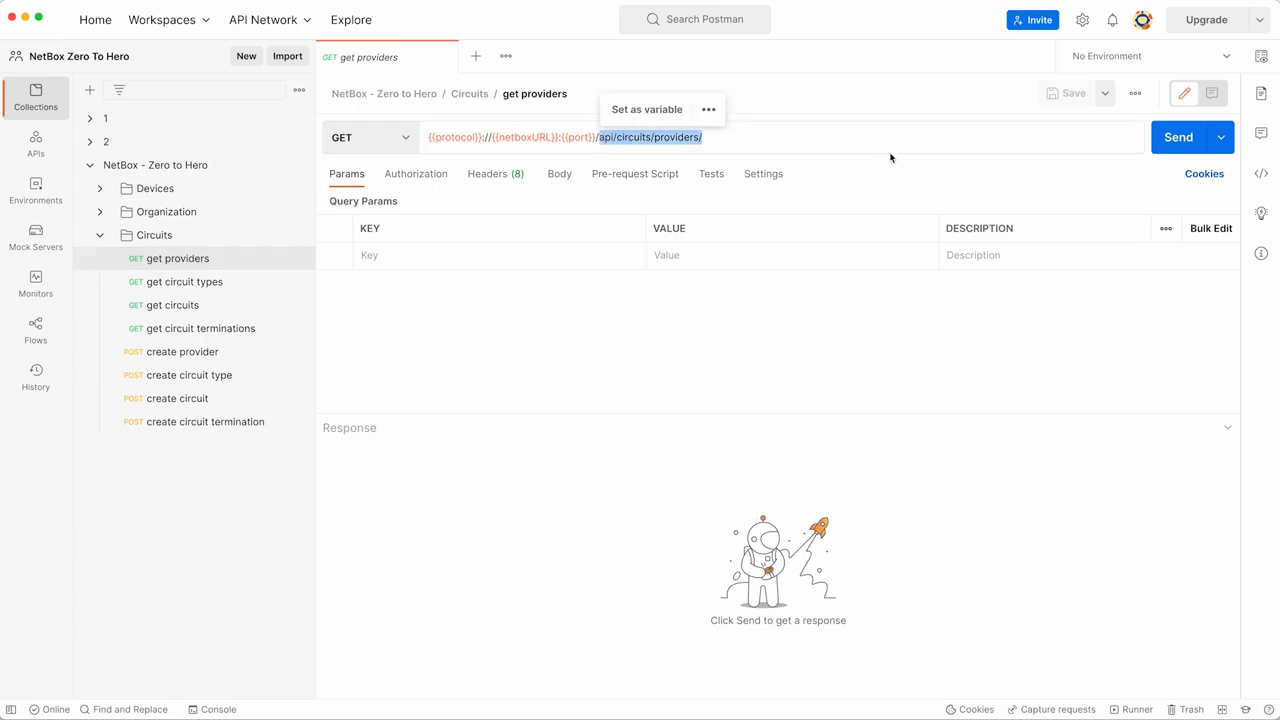
mouse_move(1038, 194)
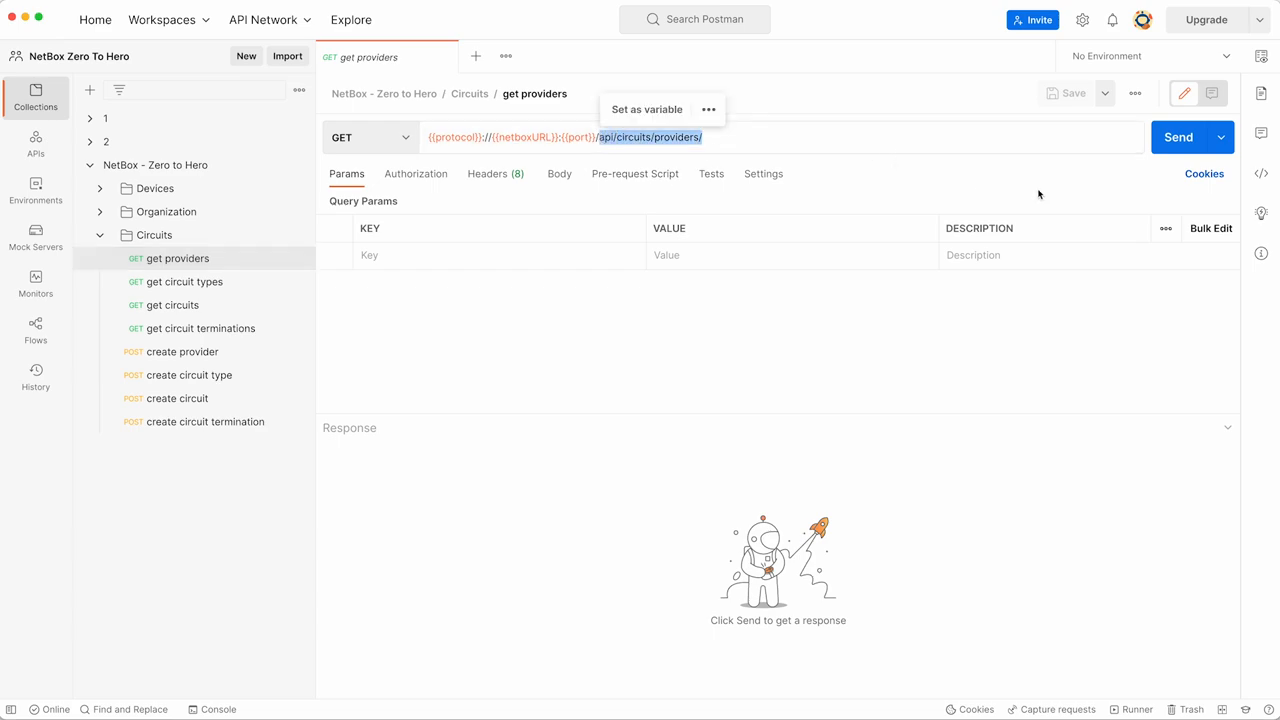
left_click(1178, 136)
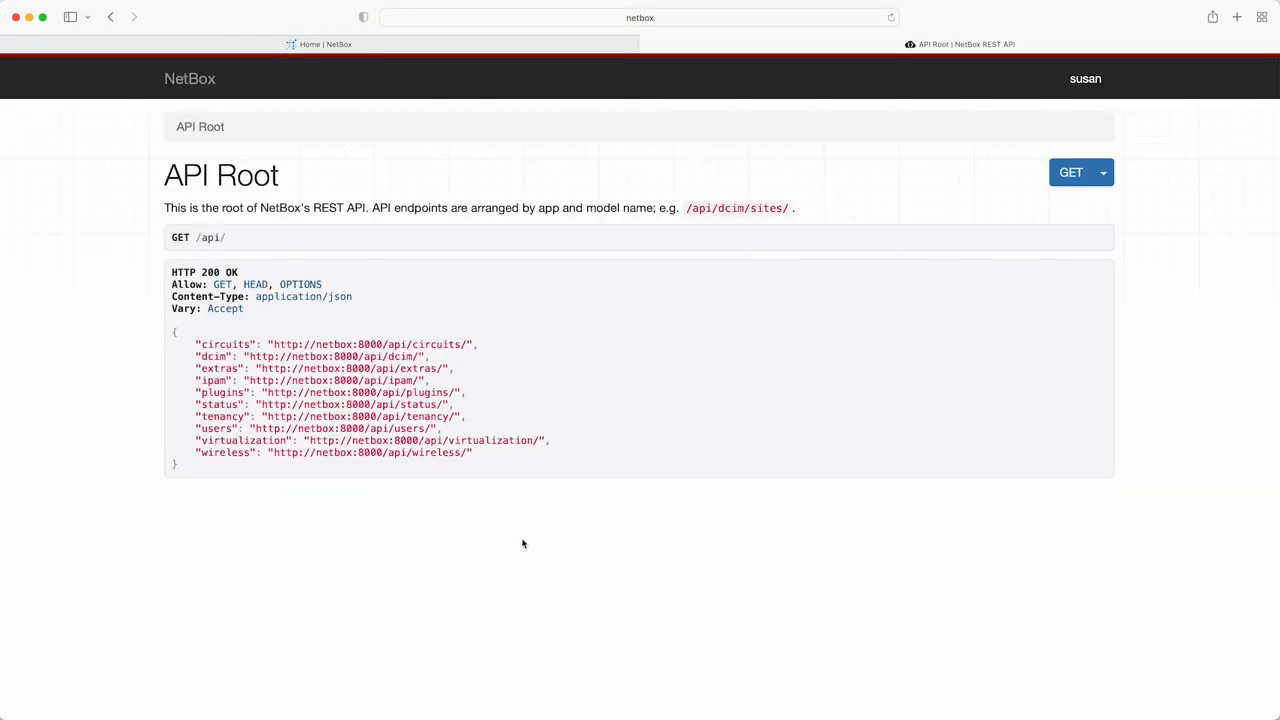
mouse_move(388, 344)
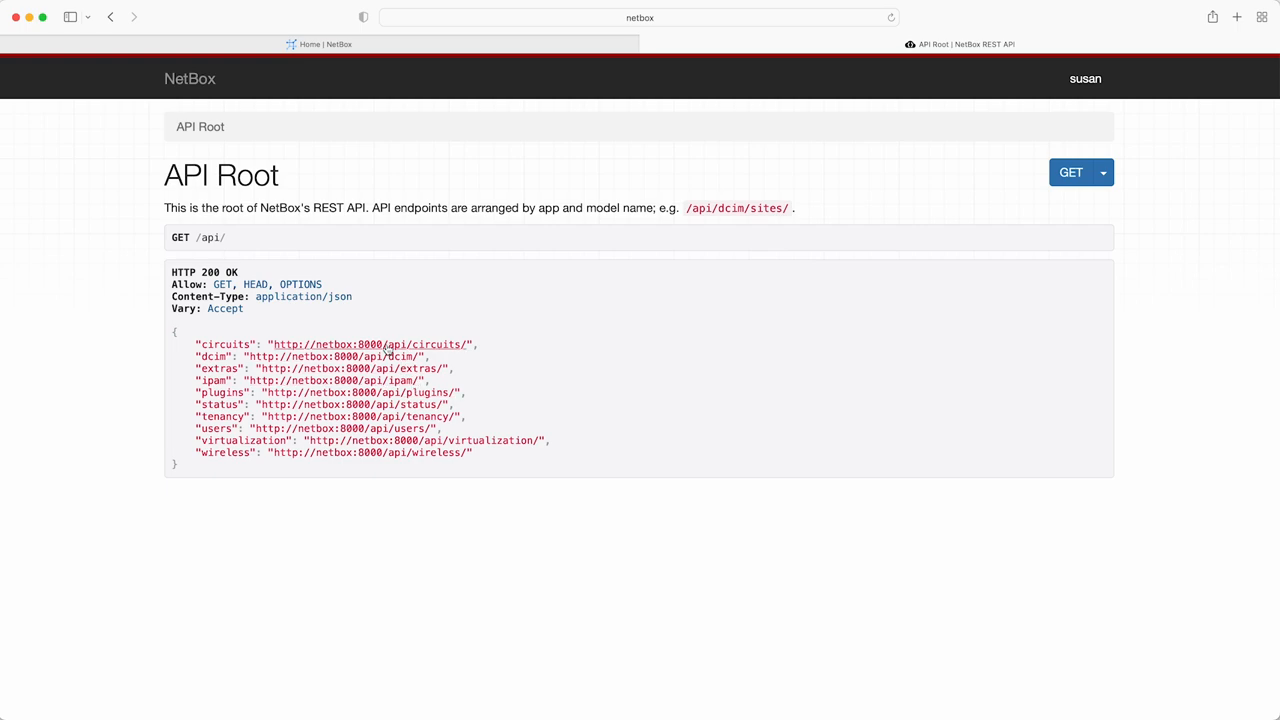
- Browse the API root to circuits > providers, then view the REST API docs listing circuit endpoints
left_click(368, 344)
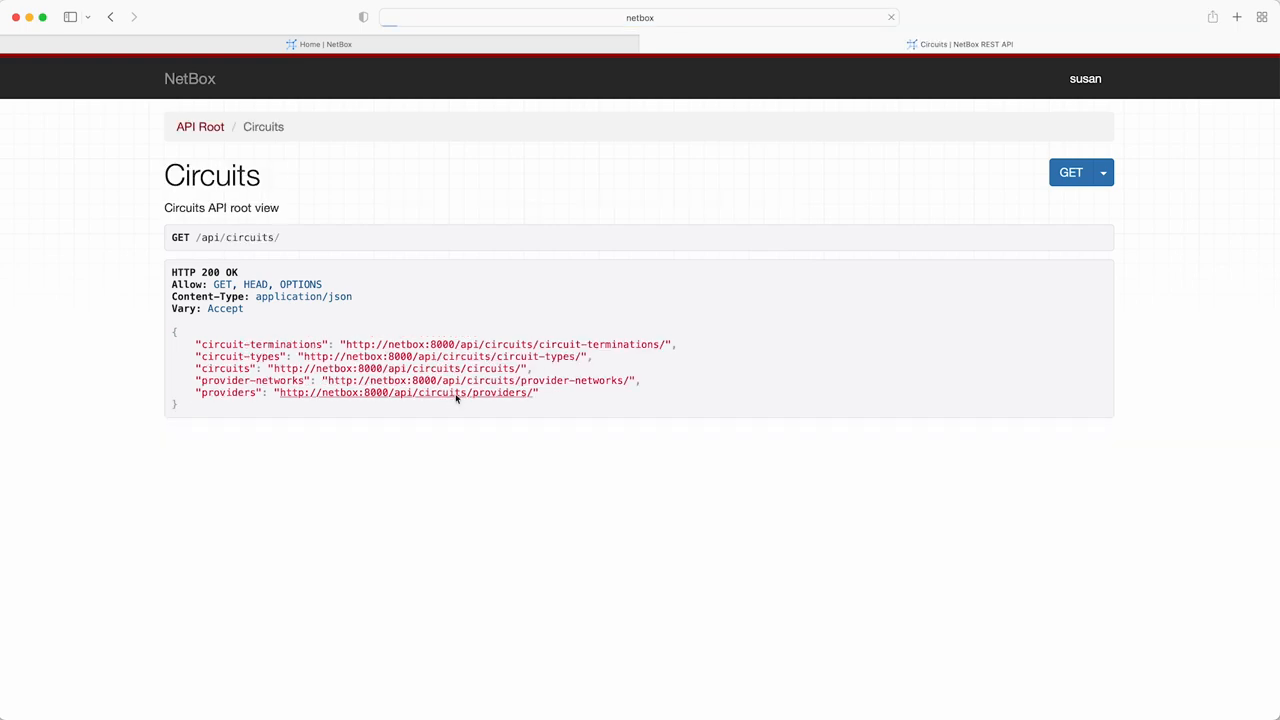
left_click(408, 392)
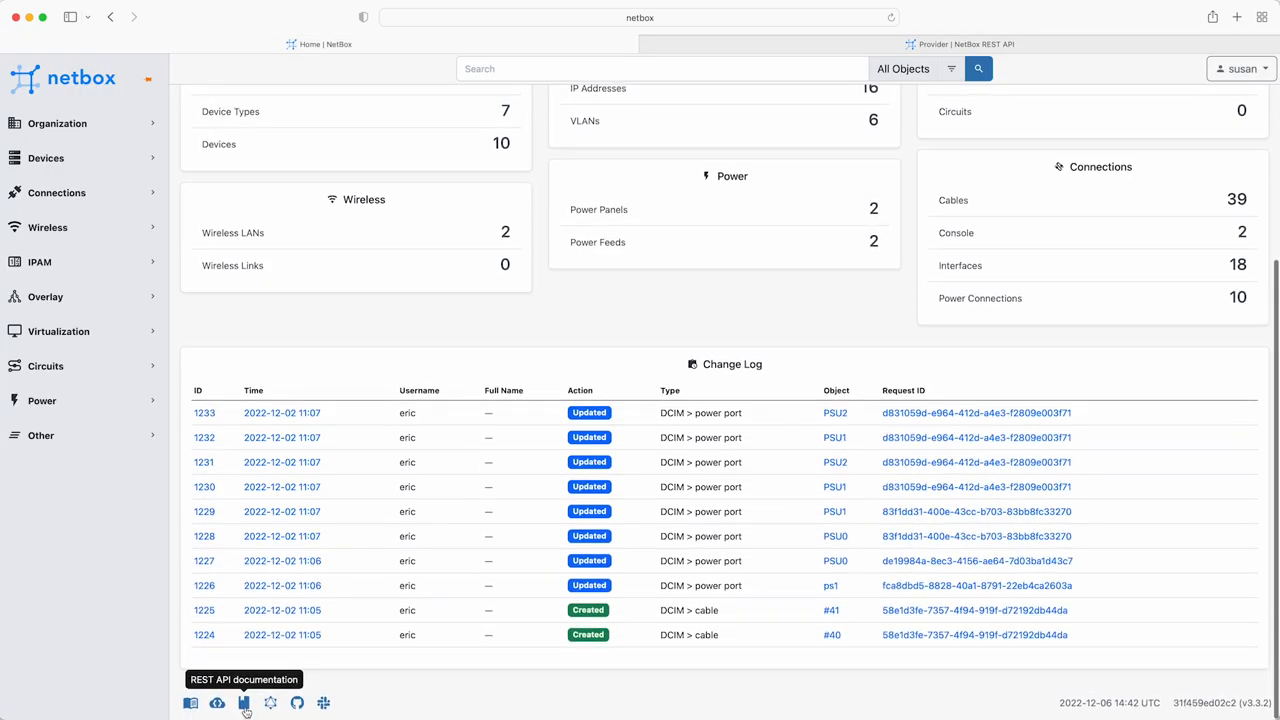
left_click(244, 704)
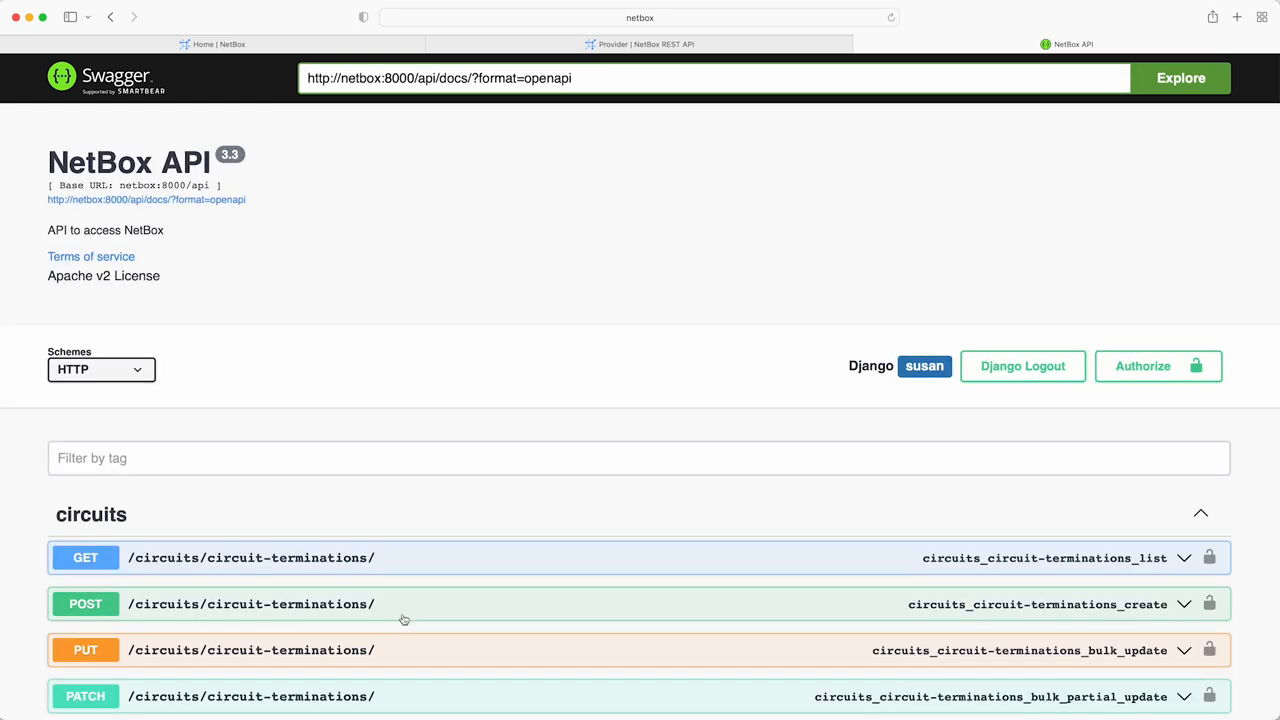
scroll("down", 3)
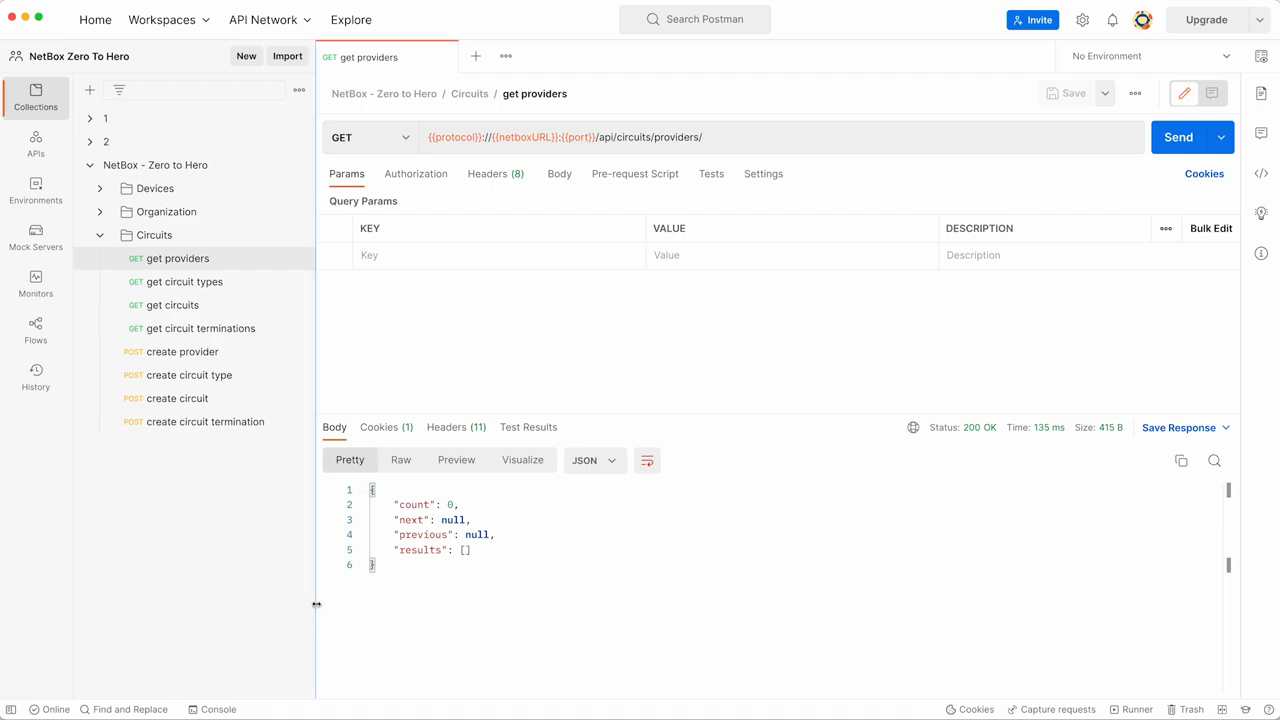
- Send the create provider request with the Telstra JSON body, returning 201 Created with id 1
left_click(184, 352)
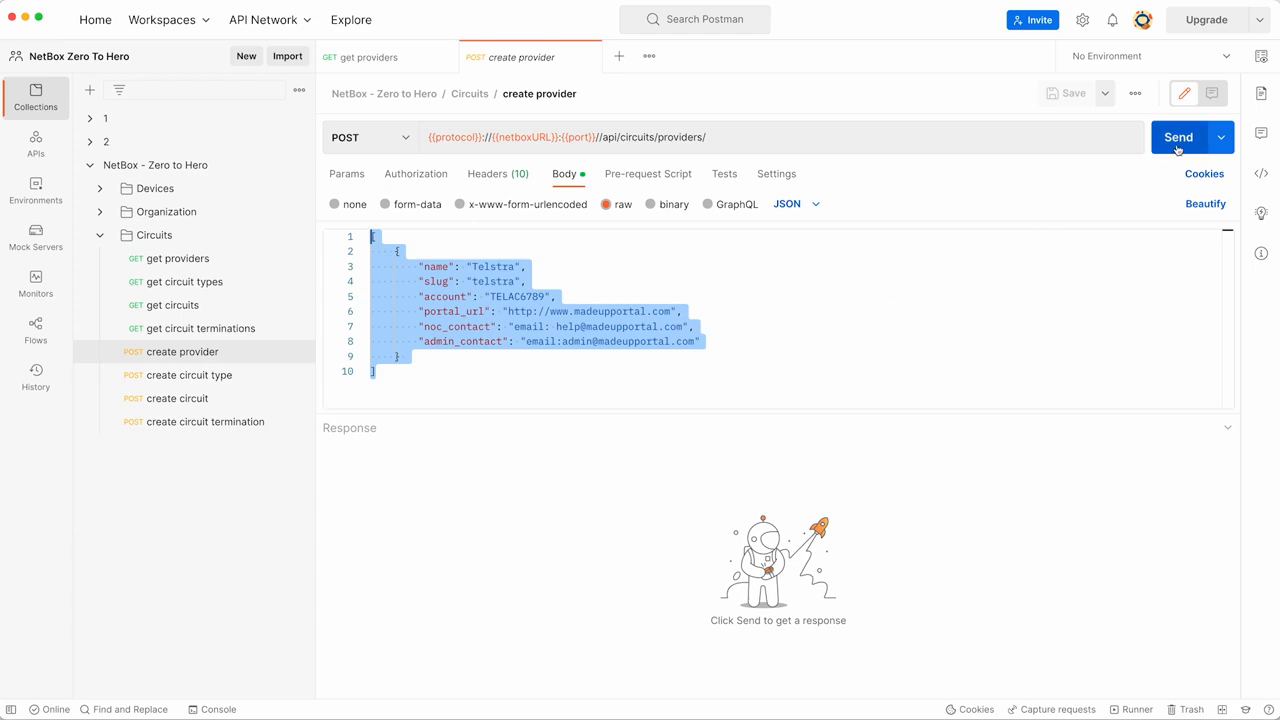
left_click(1178, 136)
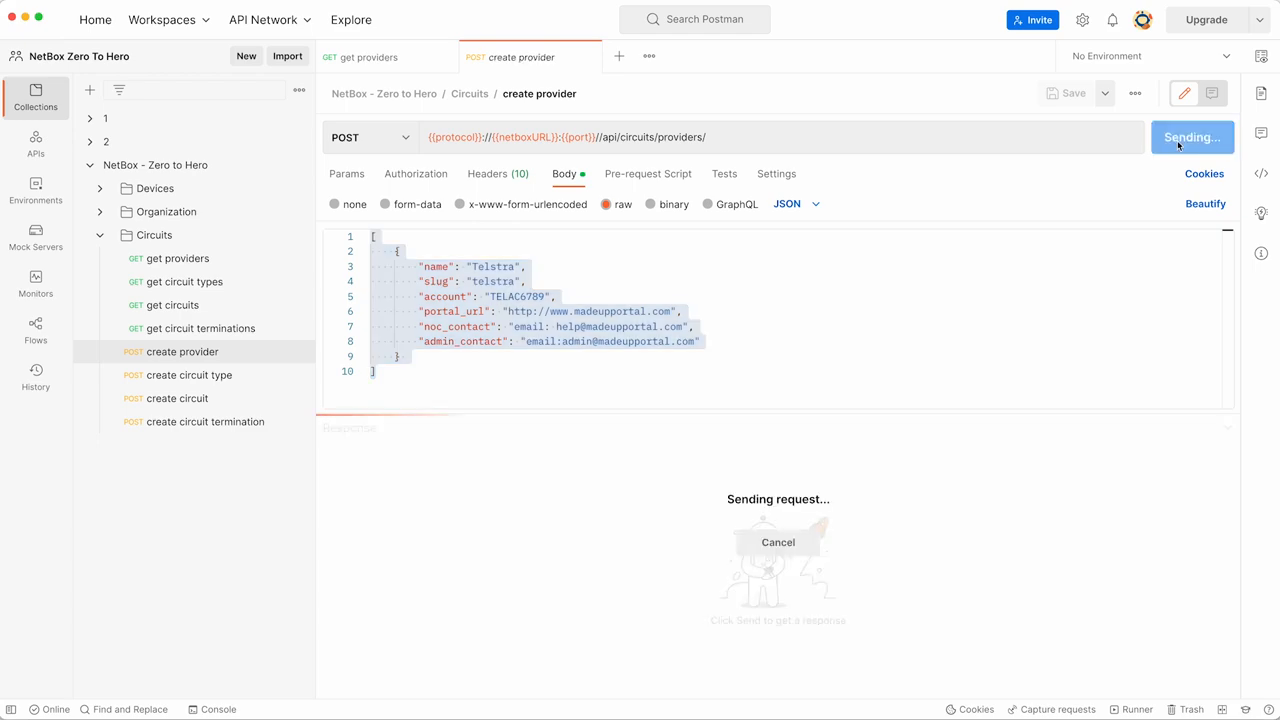
left_click(1178, 136)
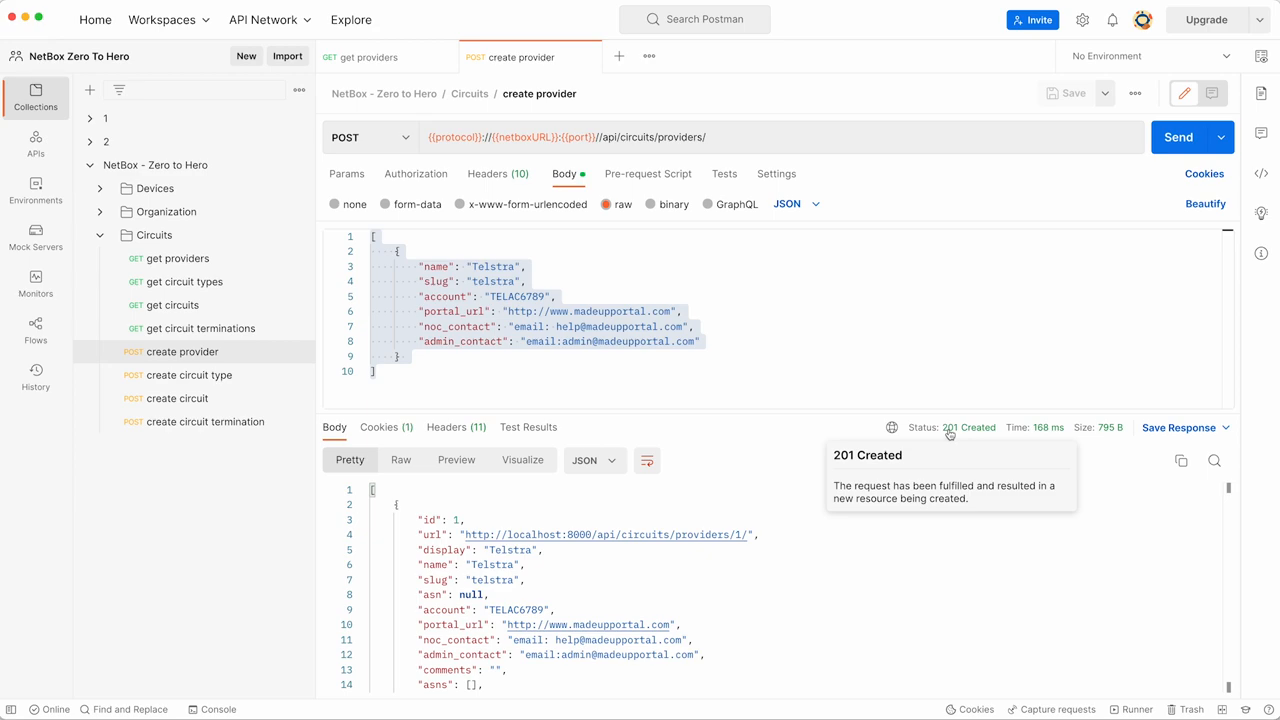
mouse_move(872, 580)
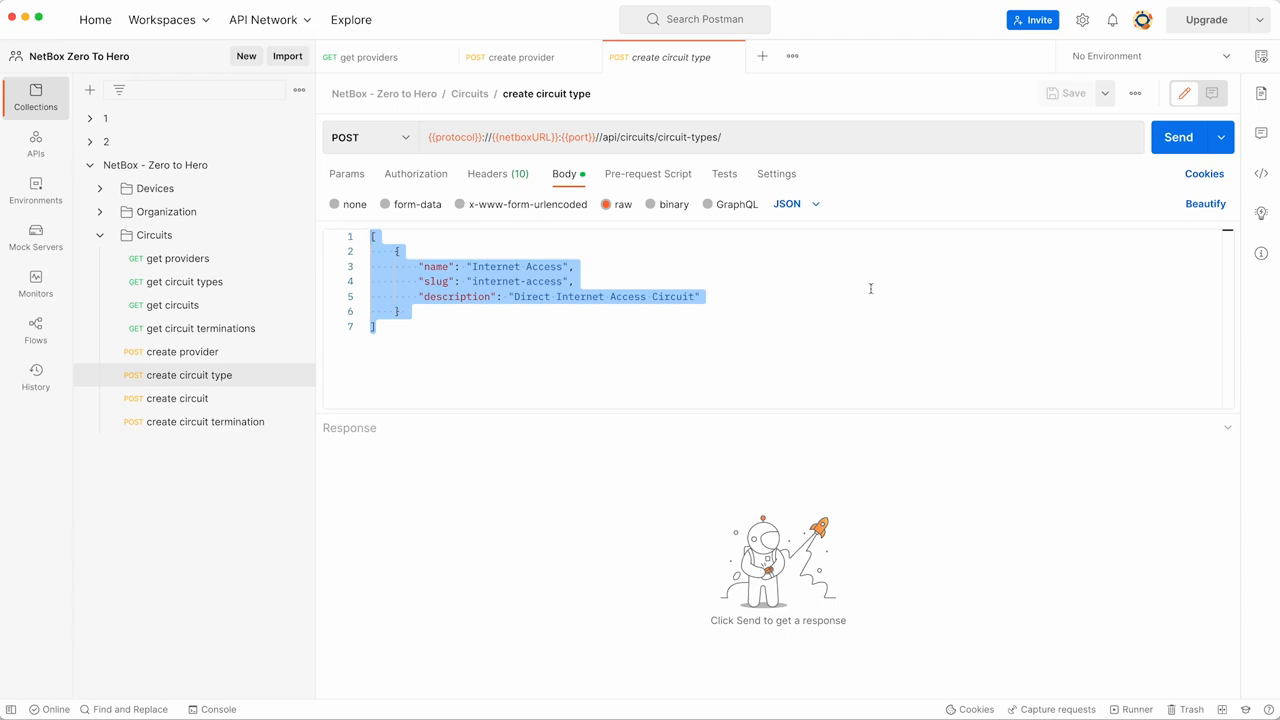
- Send create circuit type for Internet Access and highlight its returned id 1
left_click(1178, 136)
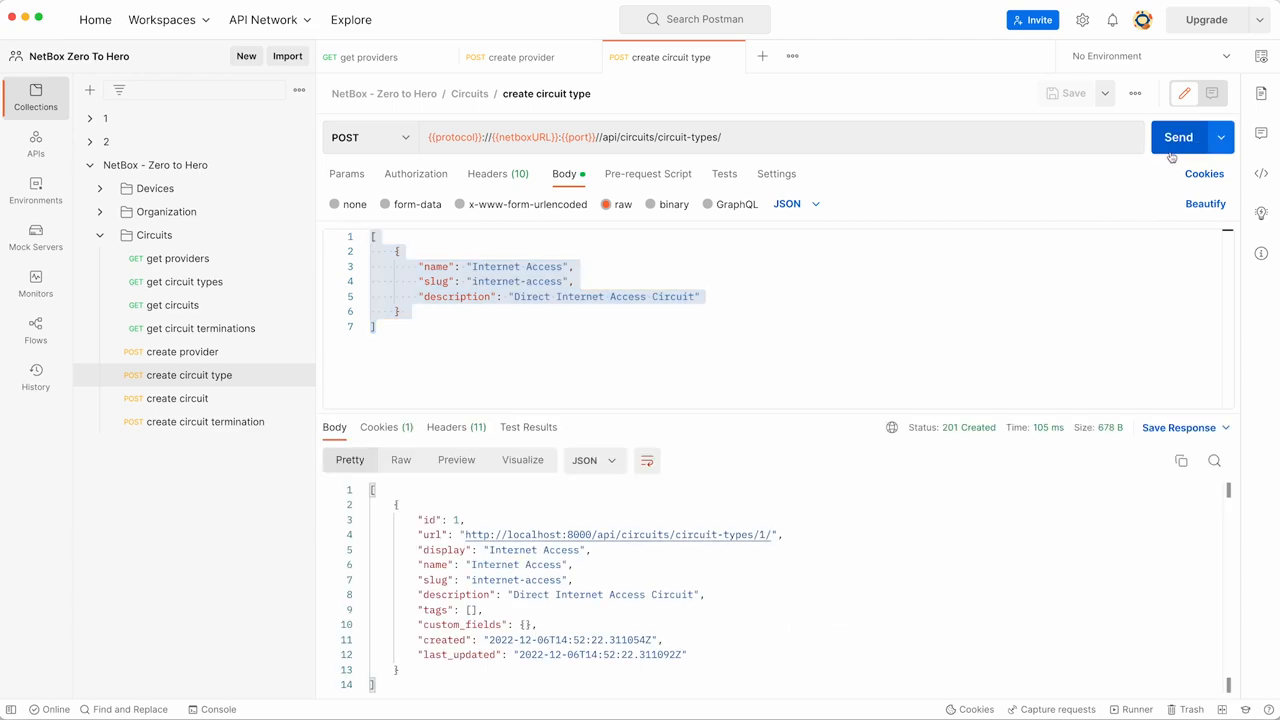
mouse_move(944, 428)
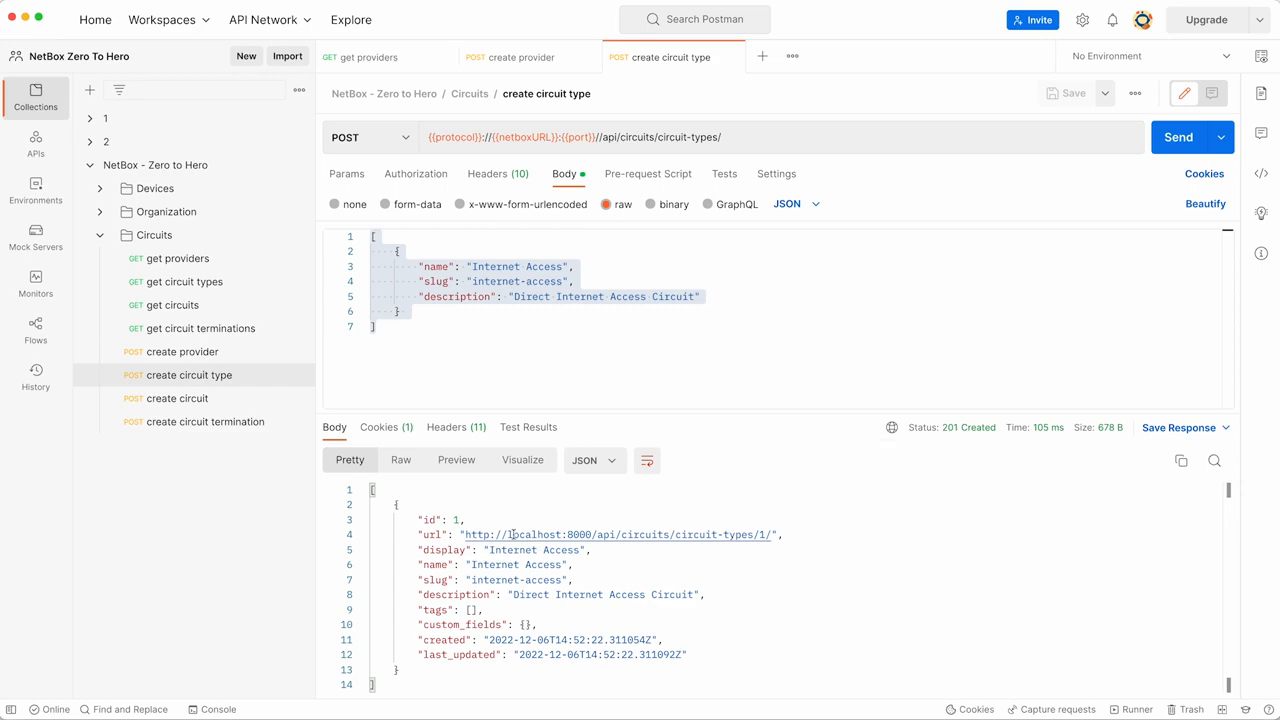
double_click(440, 520)
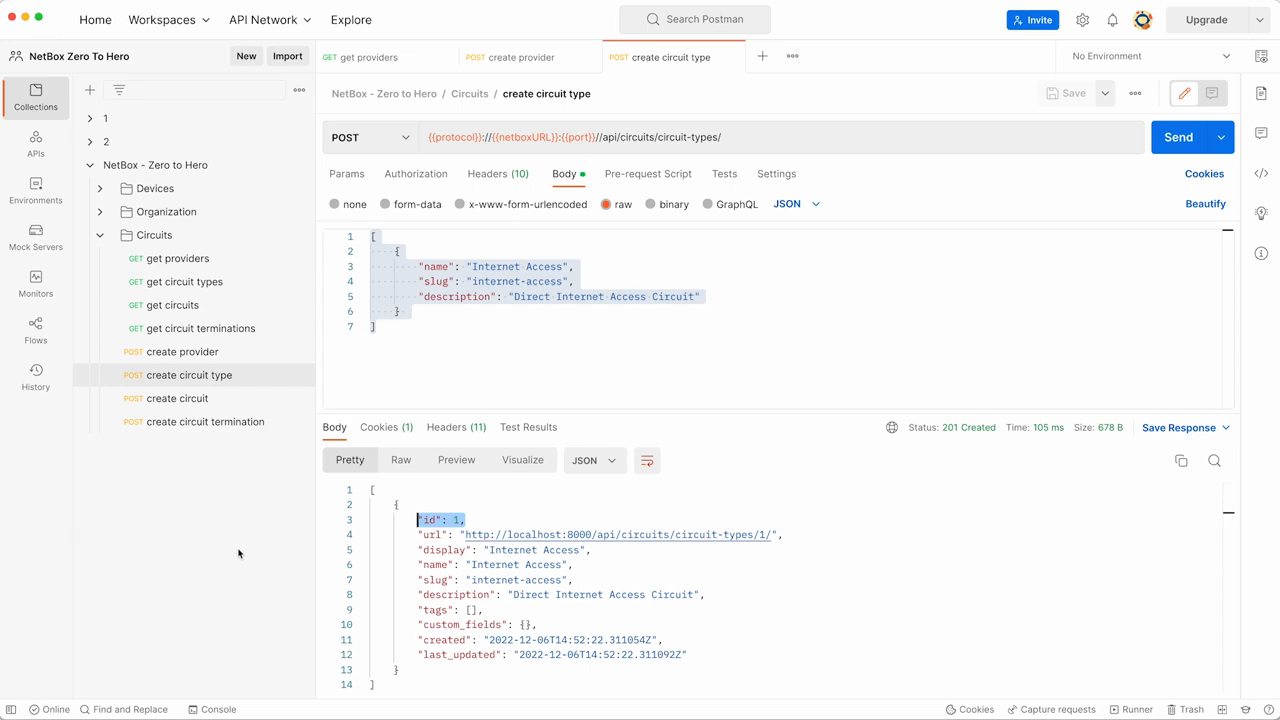
mouse_move(238, 554)
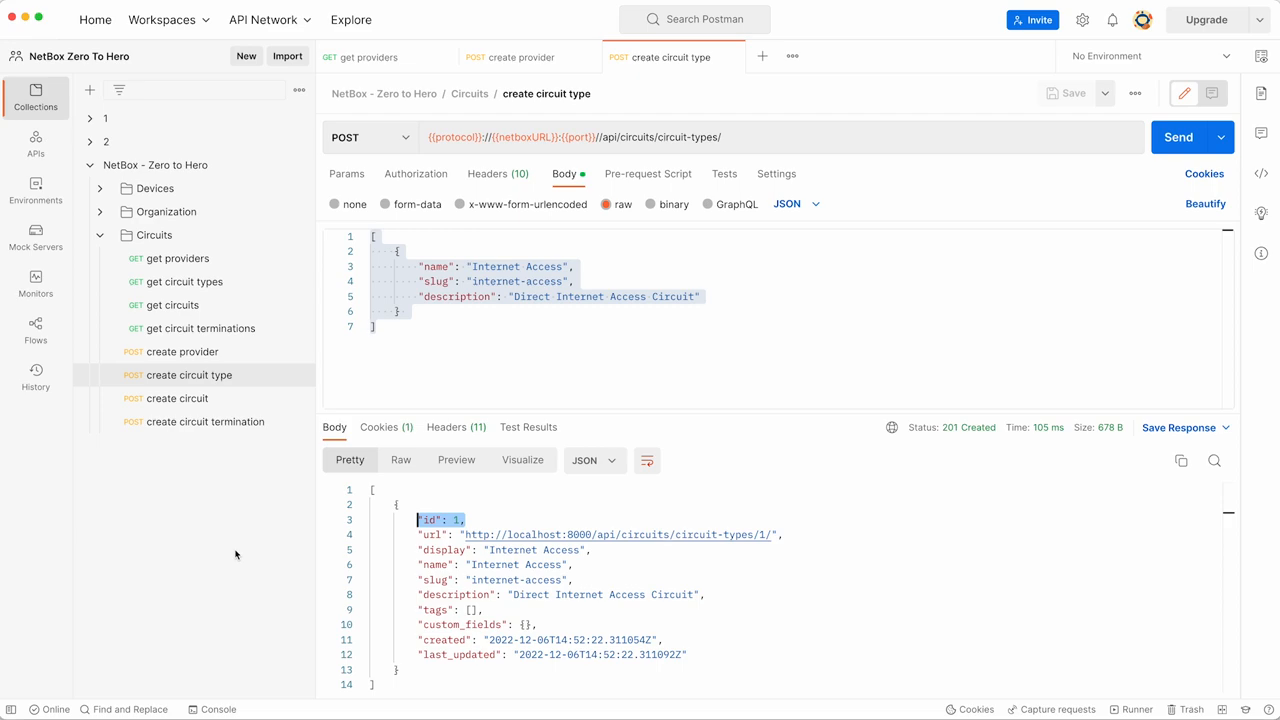
mouse_move(230, 556)
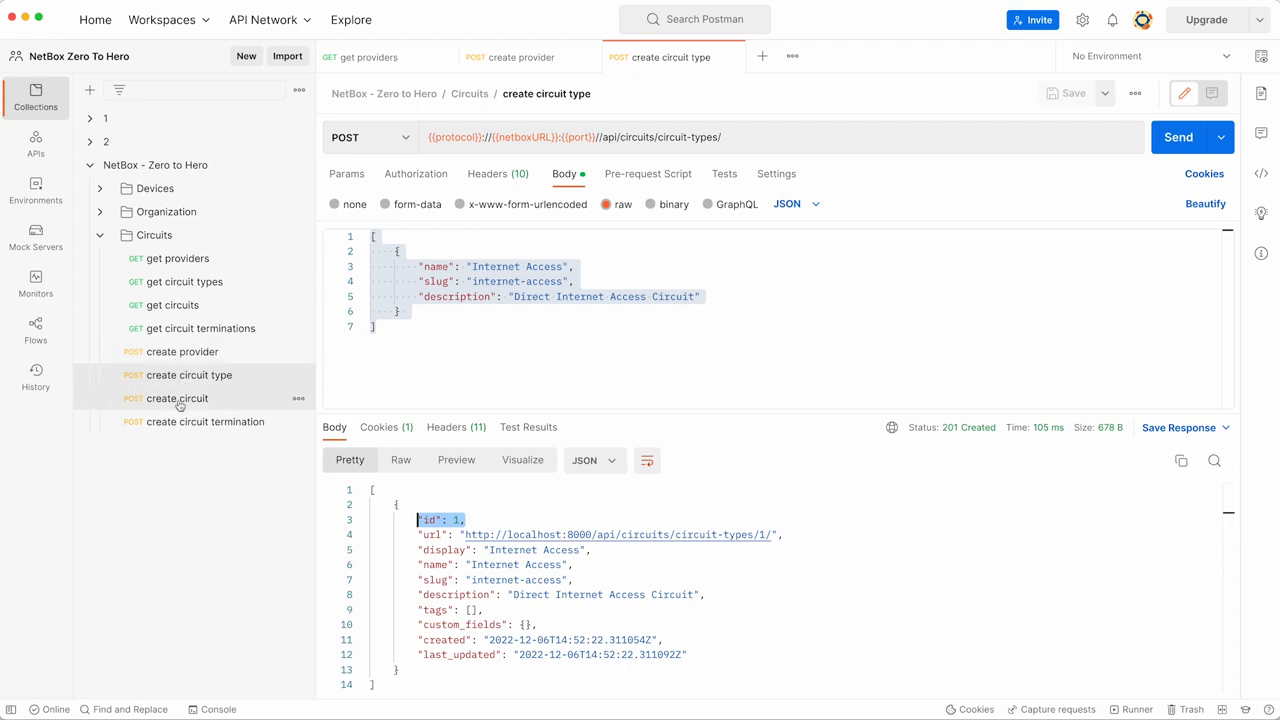
- Send create circuit for TelCir12345 (Telstra, Internet Access) and review the 201 Created response
left_click(176, 398)
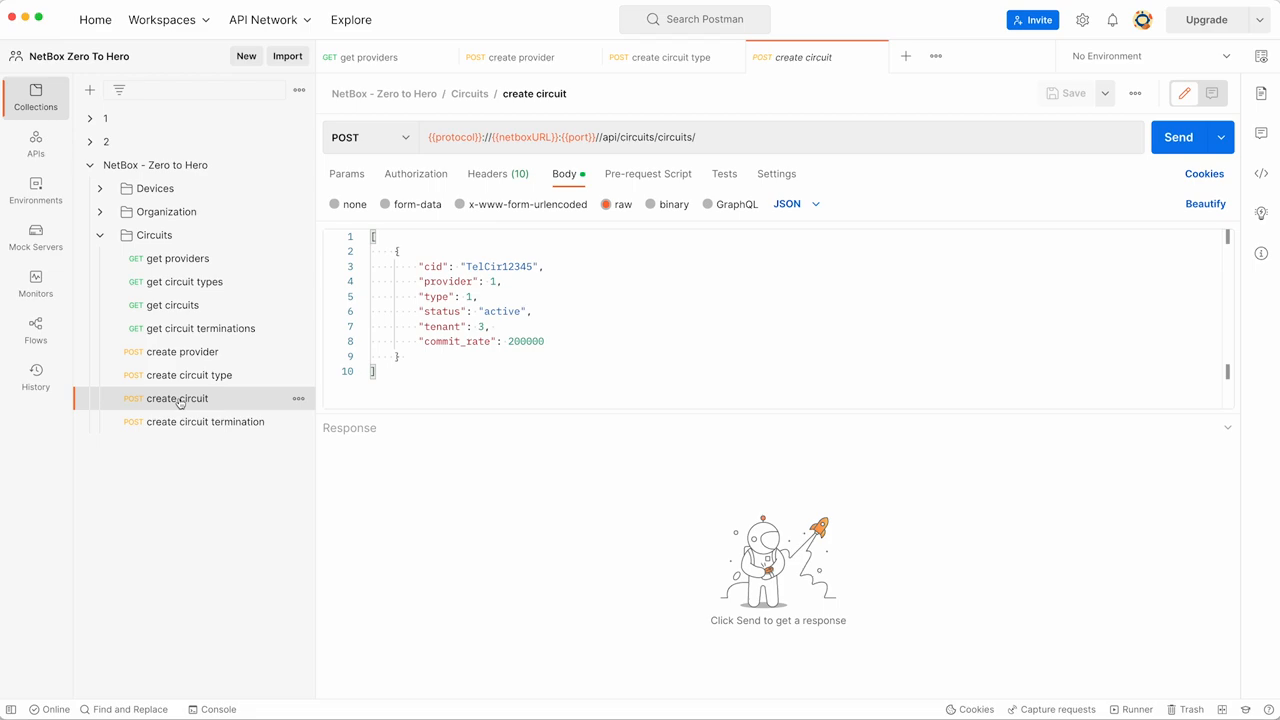
double_click(648, 136)
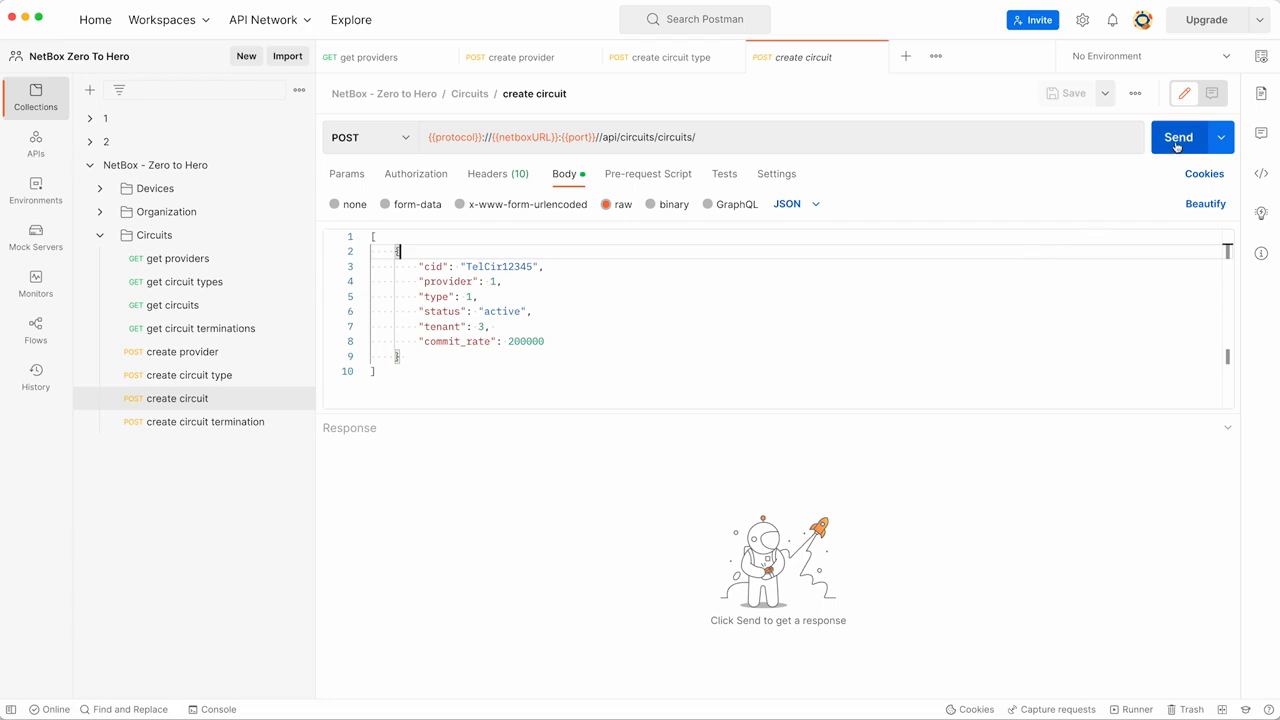
left_click(1178, 136)
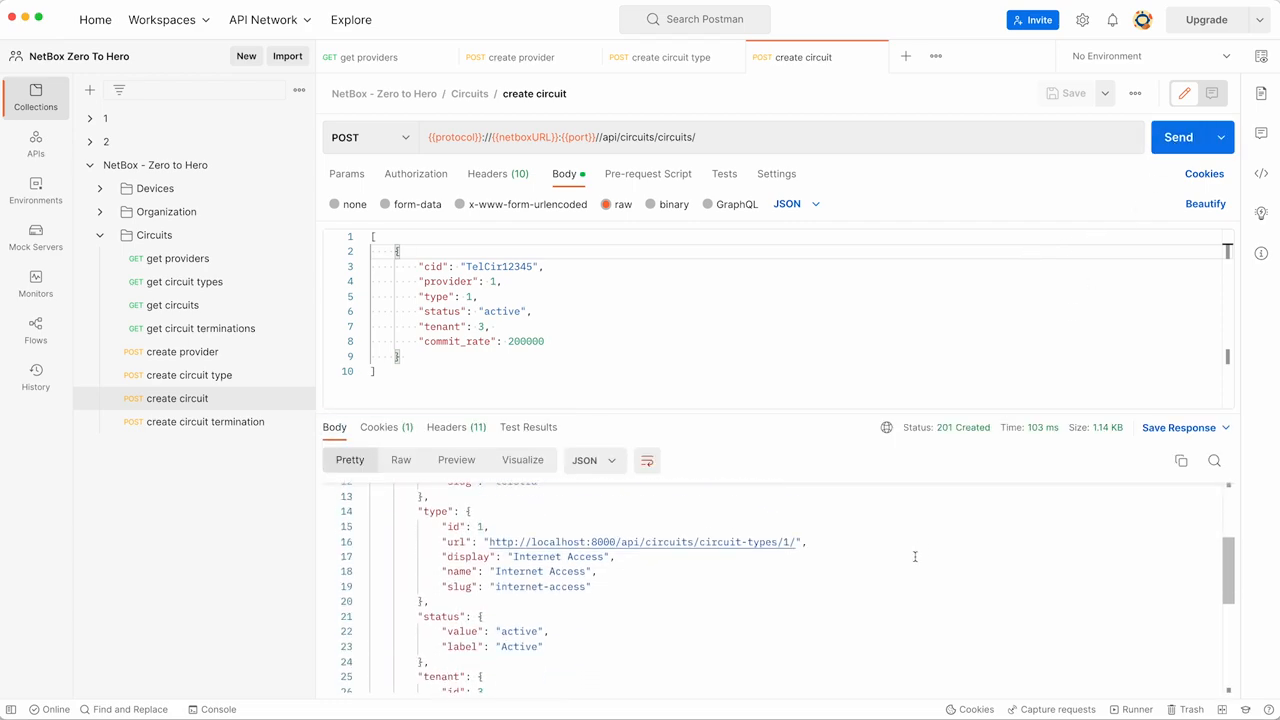
scroll("down", 3)
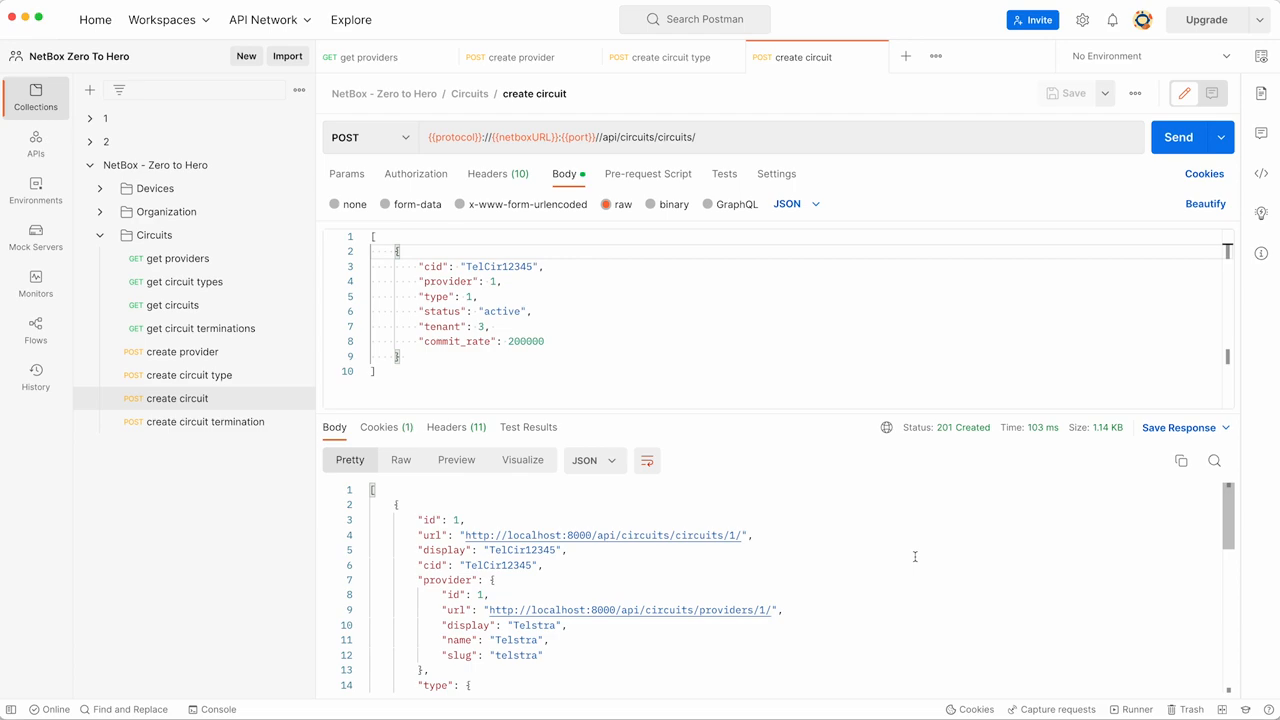
- Send create circuit termination for TelCir12345 Z-side at AUBRI01, port speed 200000, getting 201 Created
left_click(204, 420)
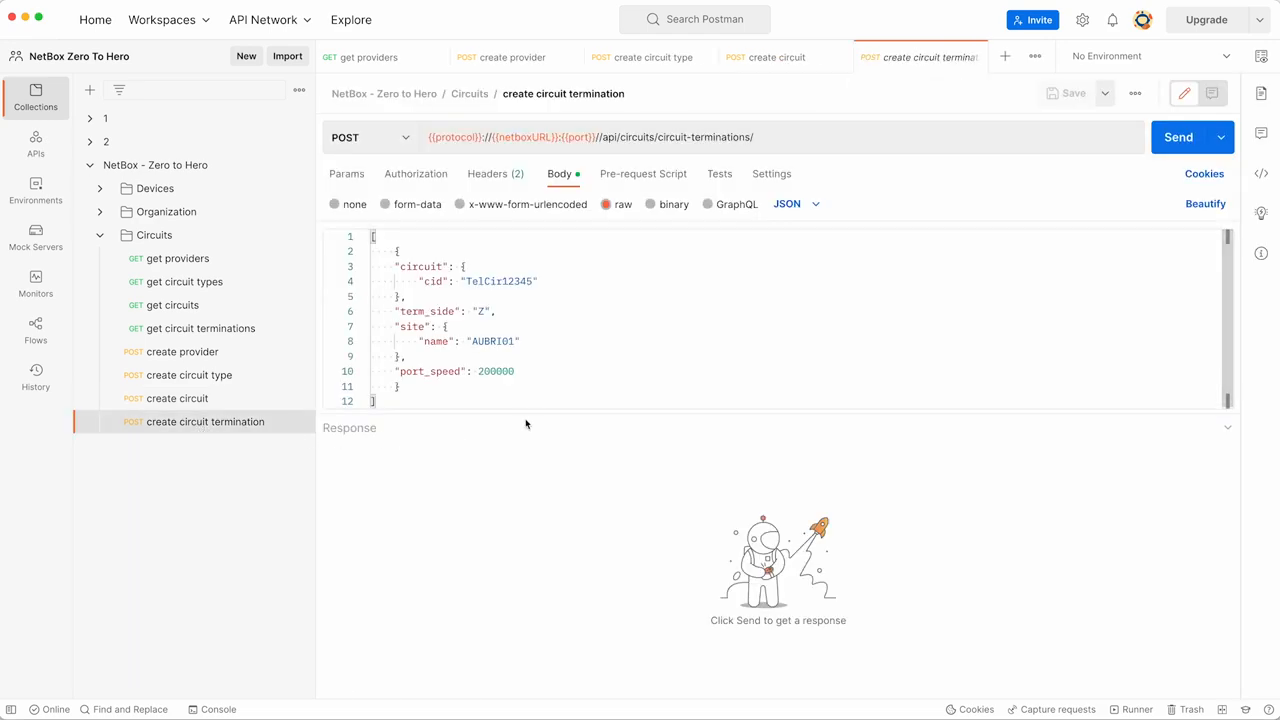
left_click(730, 136)
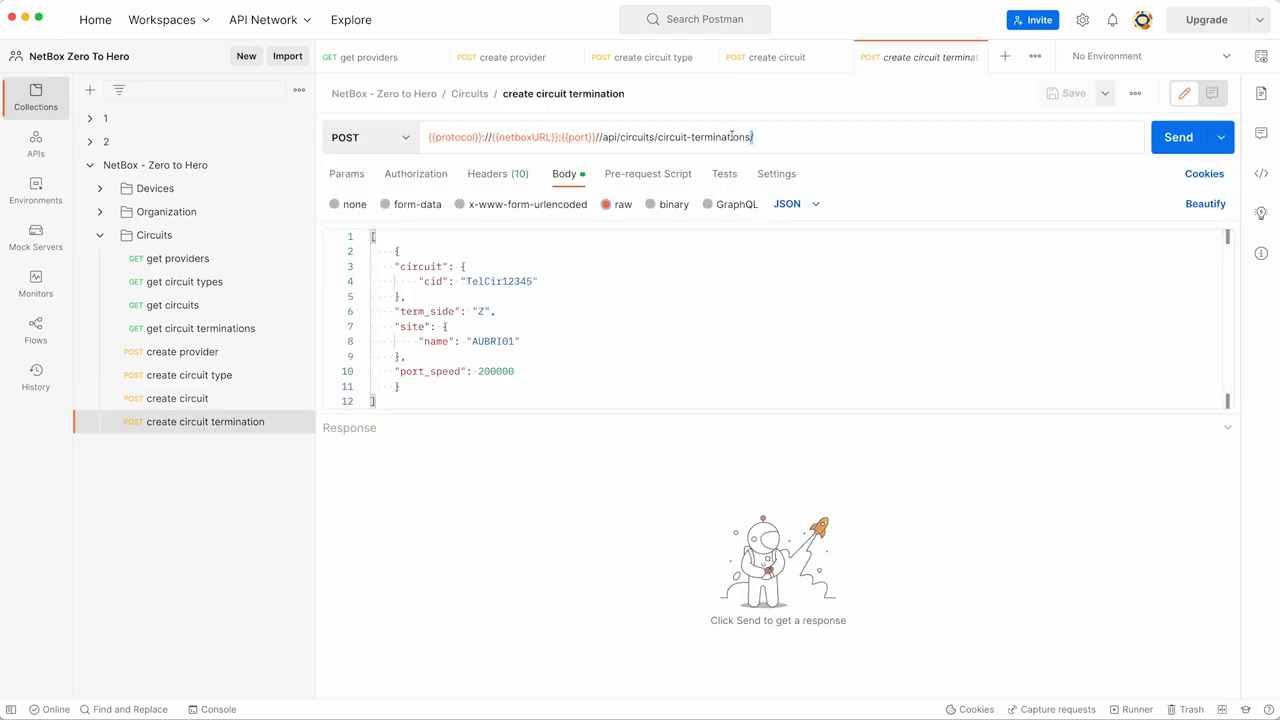
left_click_drag(596, 136, 752, 136)
type("/")
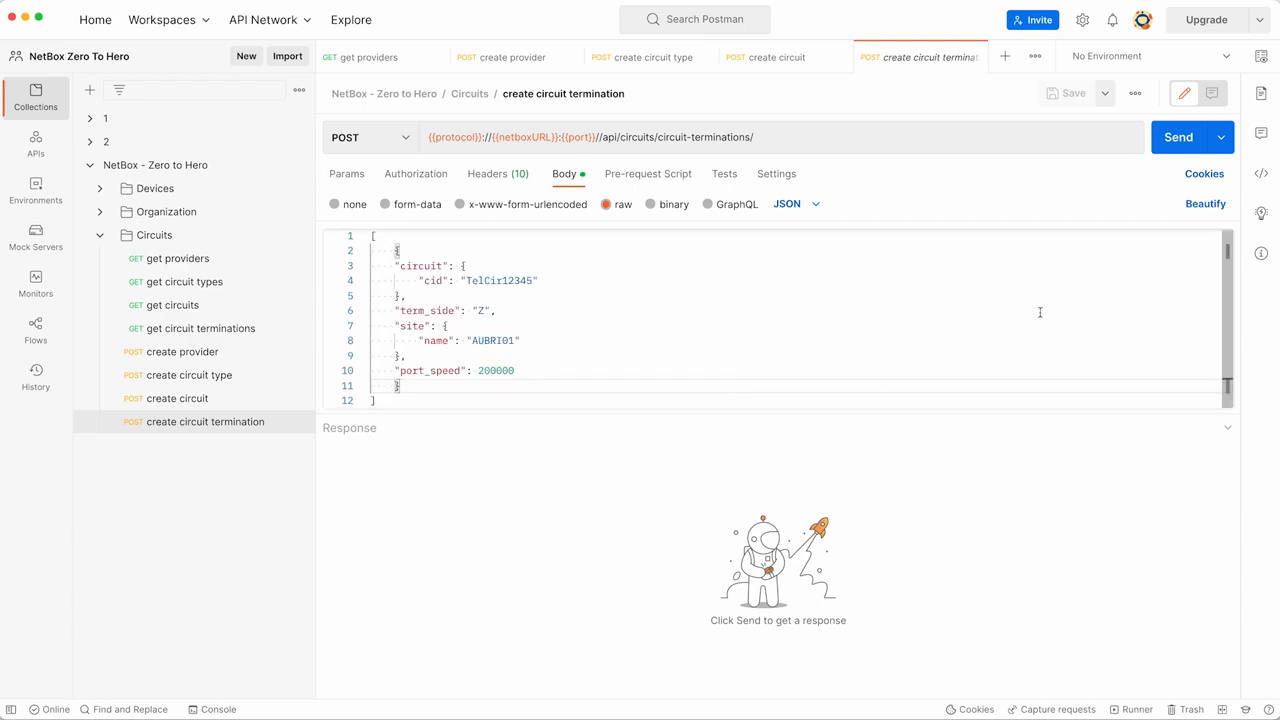
left_click(1178, 136)
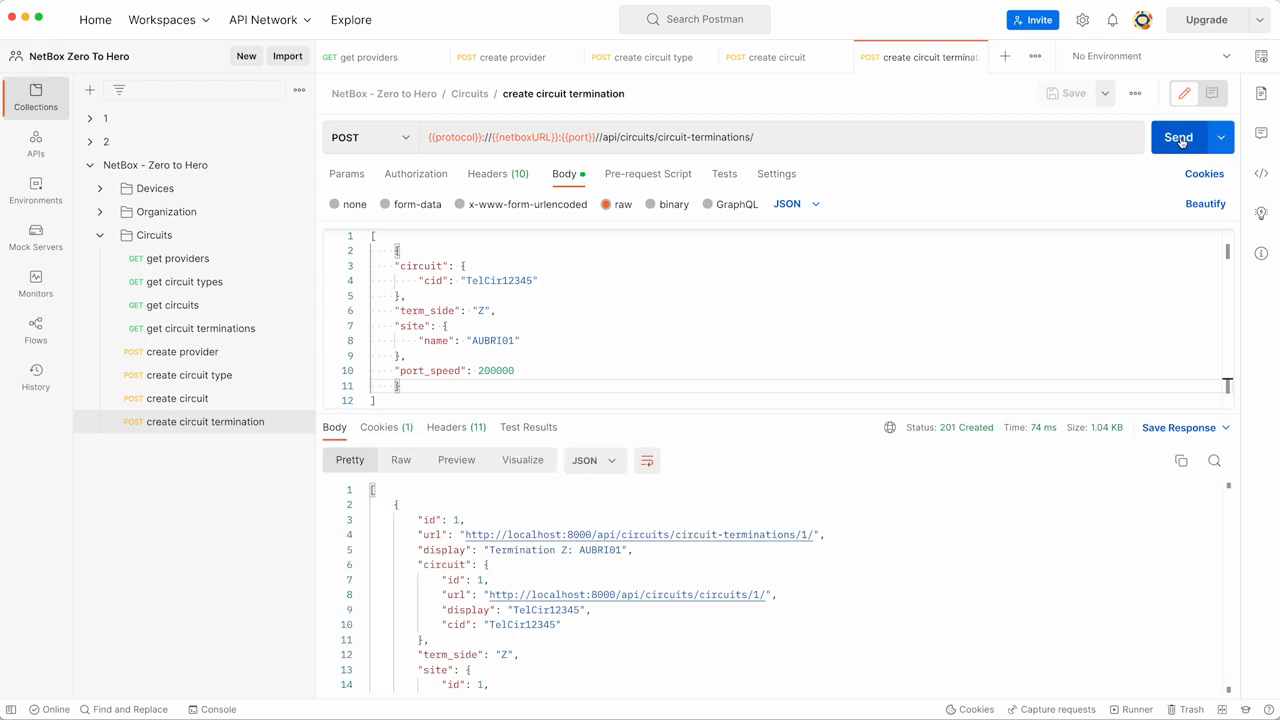
scroll("down", 3)
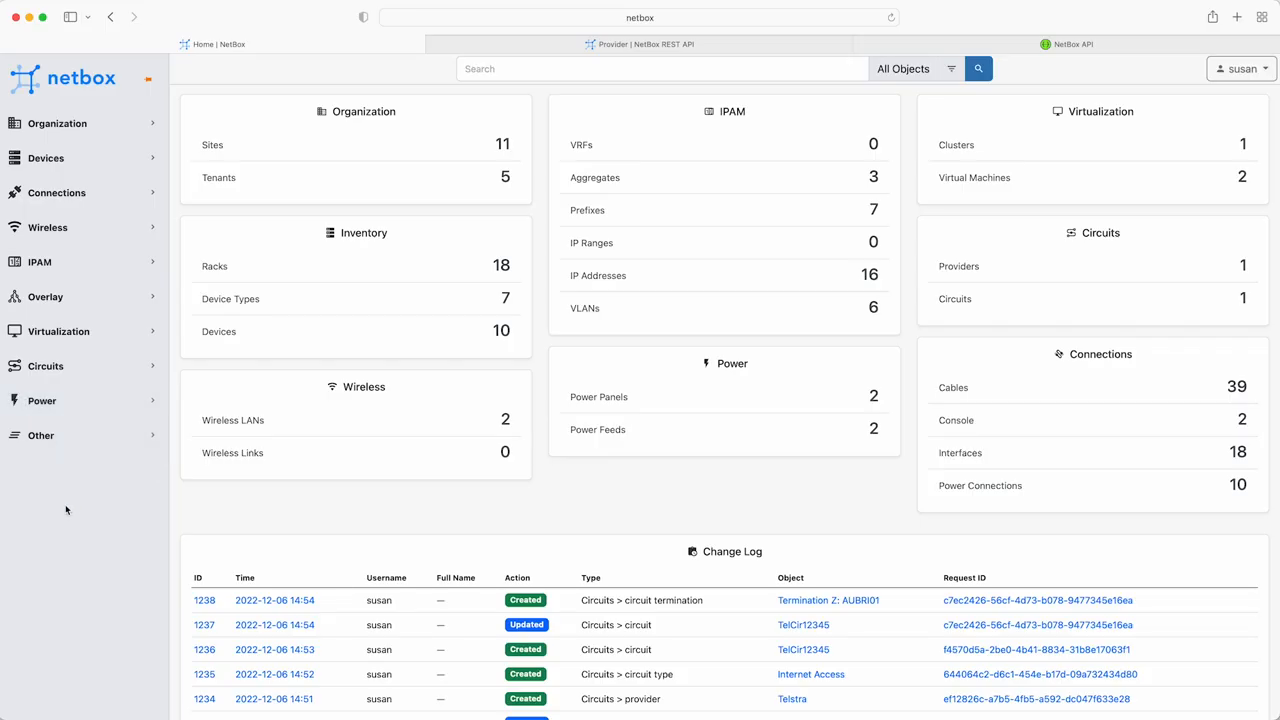
- Navigate Circuits > Providers > Telstra > TelCir12345 and view its Termination Z at Brisbane / AUBRI01
left_click(44, 364)
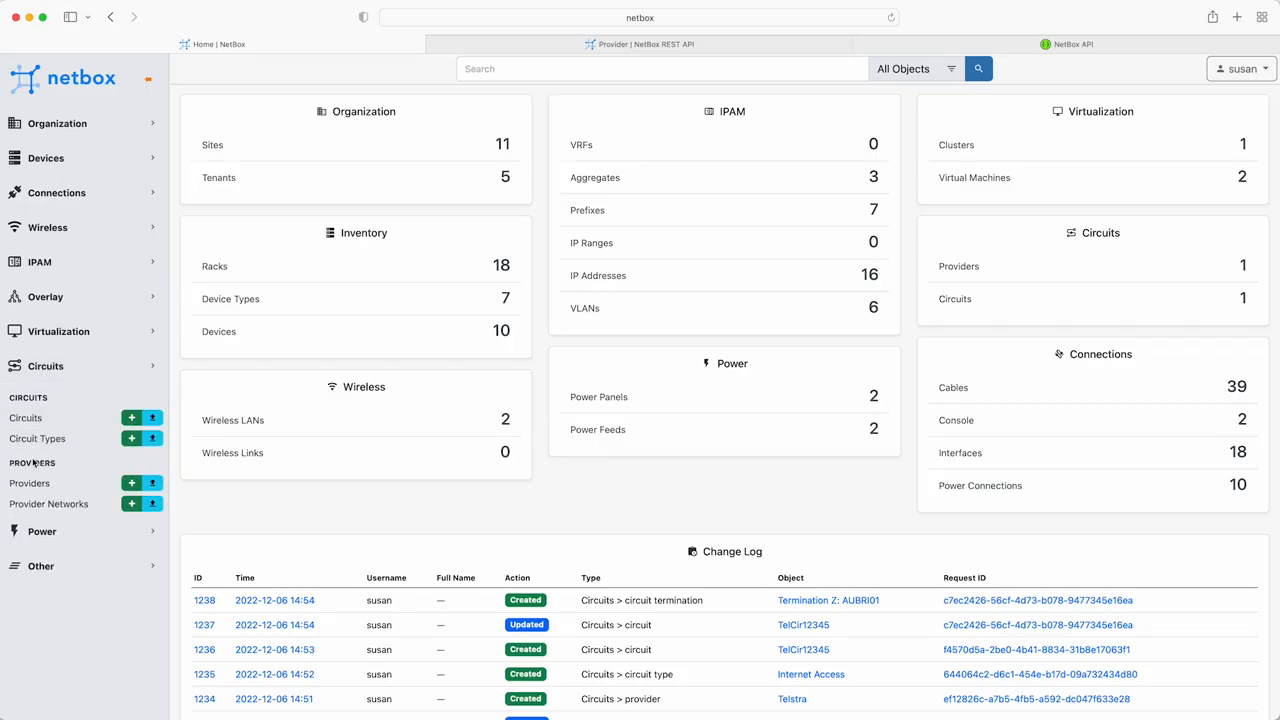
left_click(28, 482)
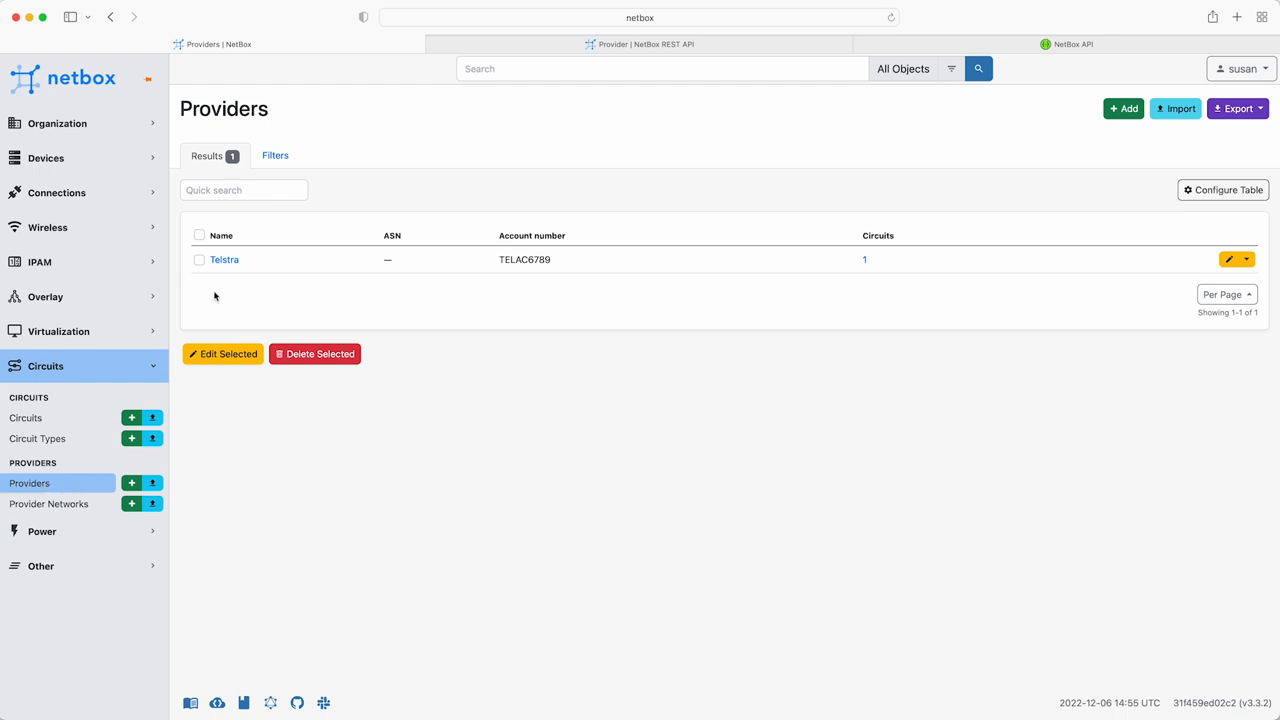
left_click(224, 260)
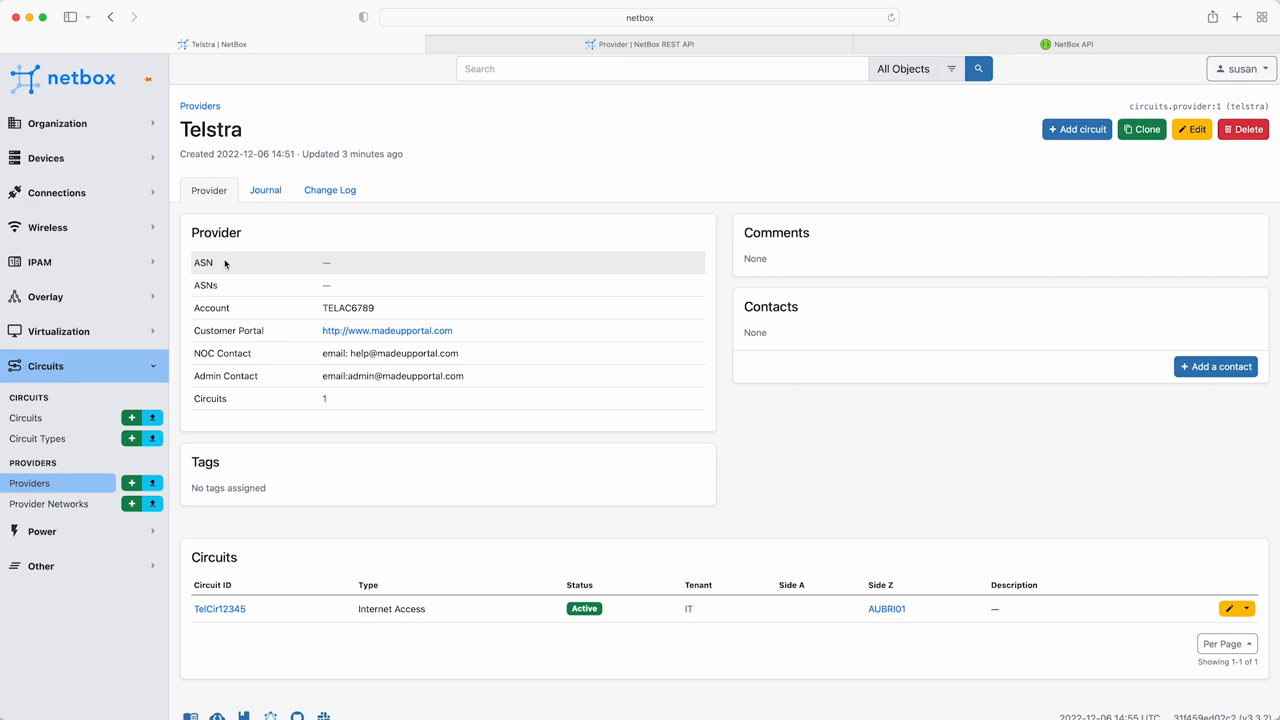
left_click(220, 608)
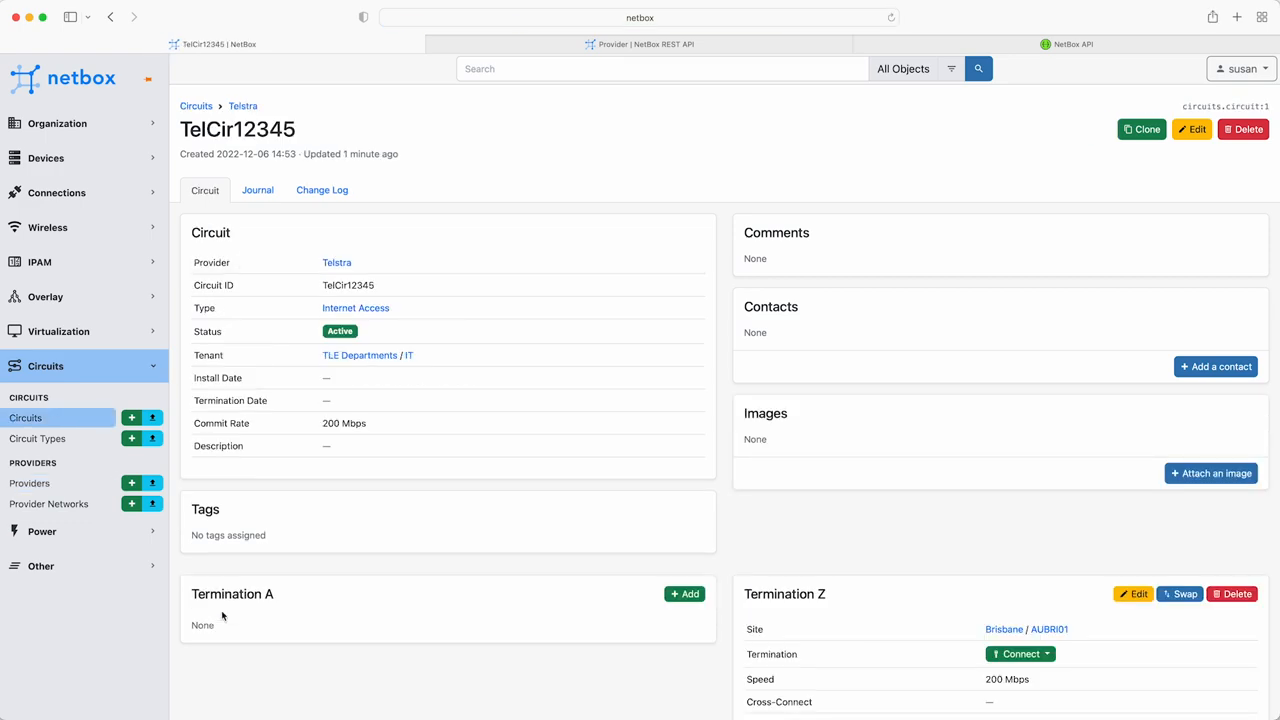
mouse_move(812, 474)
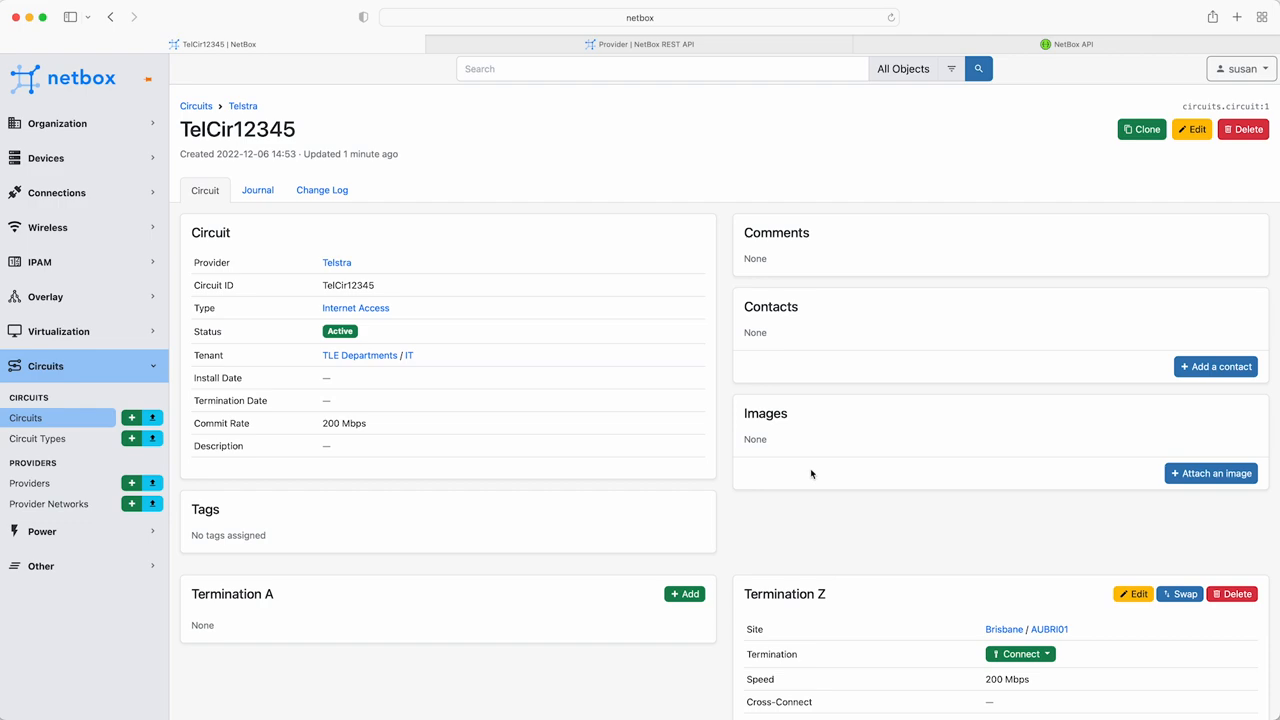
scroll("down", 3)
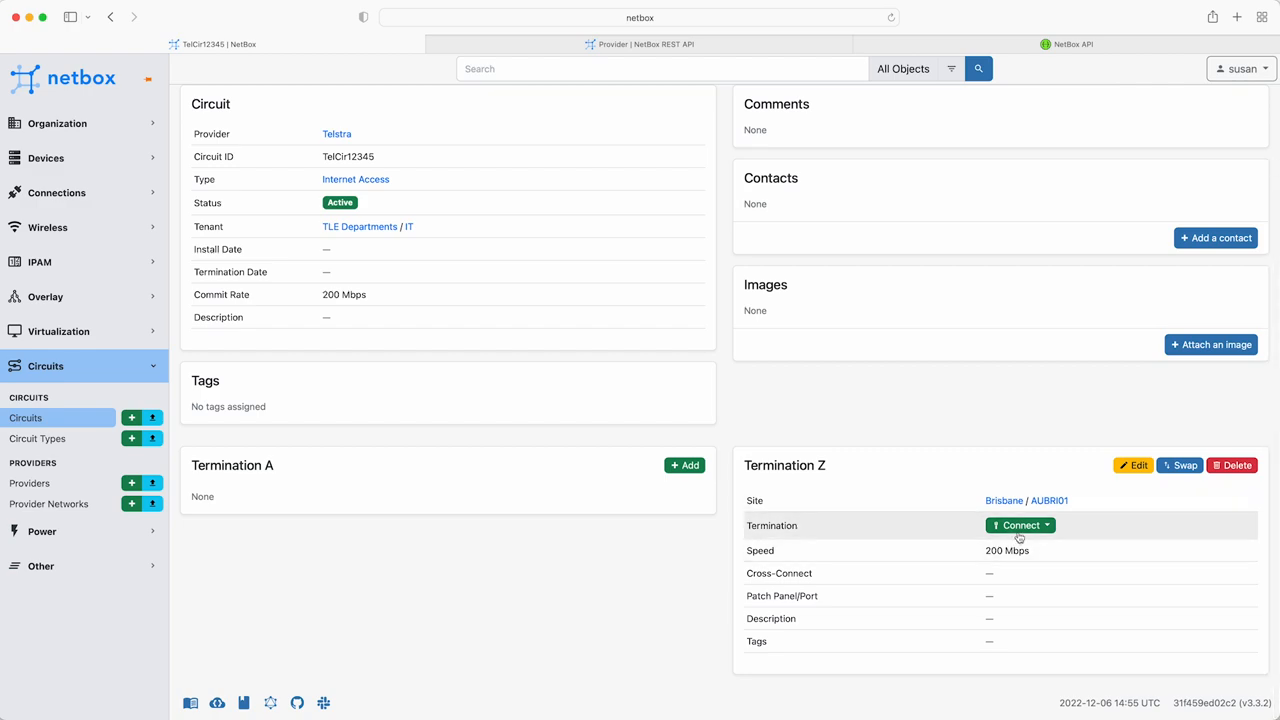
- Connect Termination Z to AUBRI01-RTR-1 GigabitEthernet0/0/1 in the Comms Room rack
left_click(1016, 524)
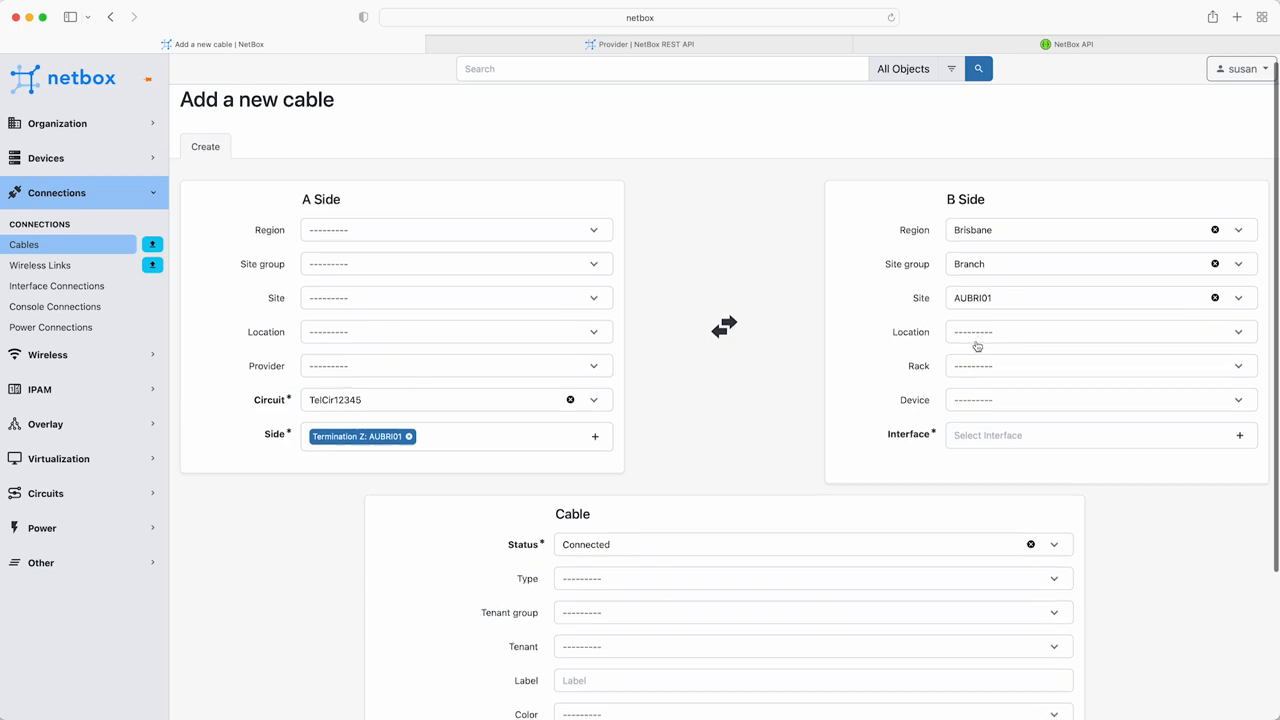
left_click(1100, 332)
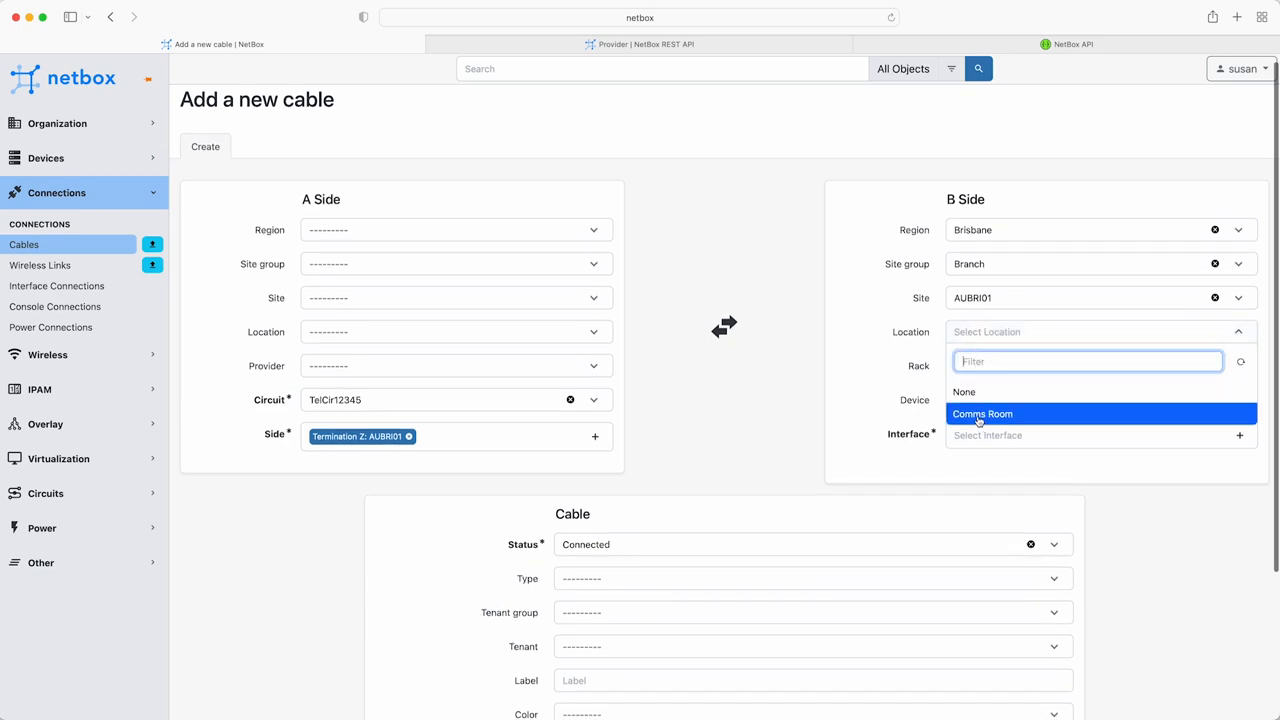
left_click(982, 412)
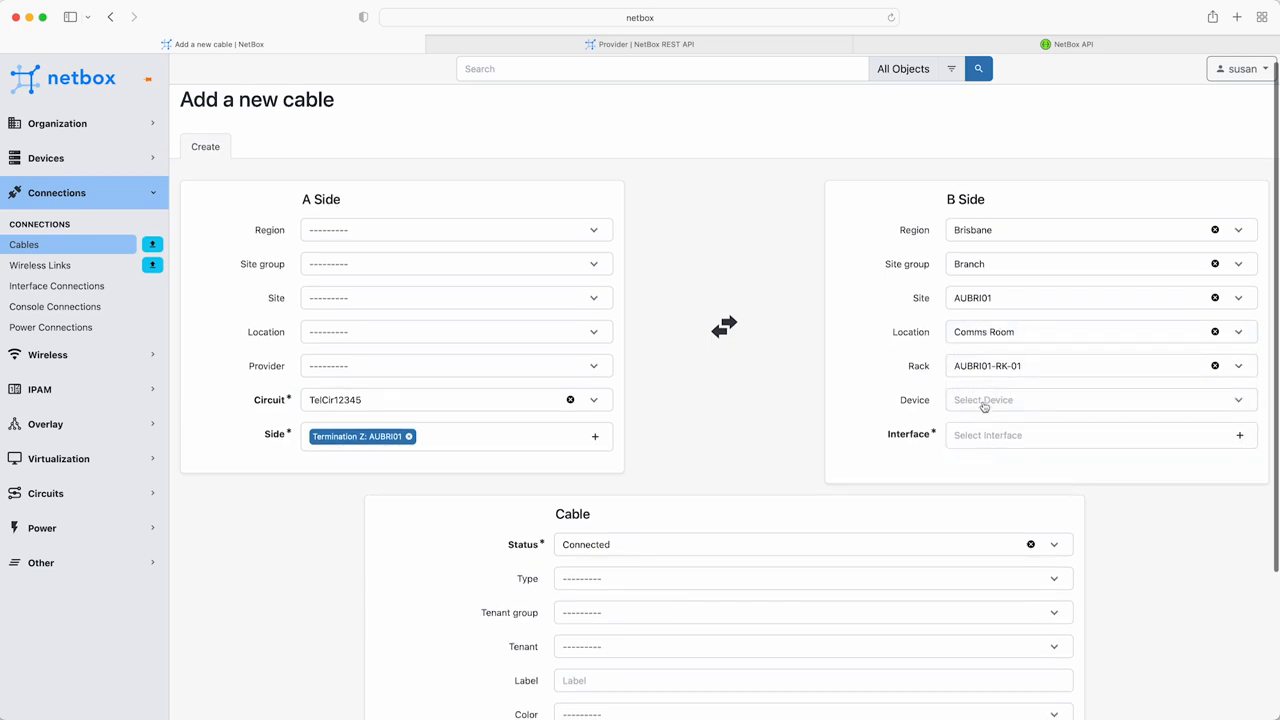
left_click(1090, 400)
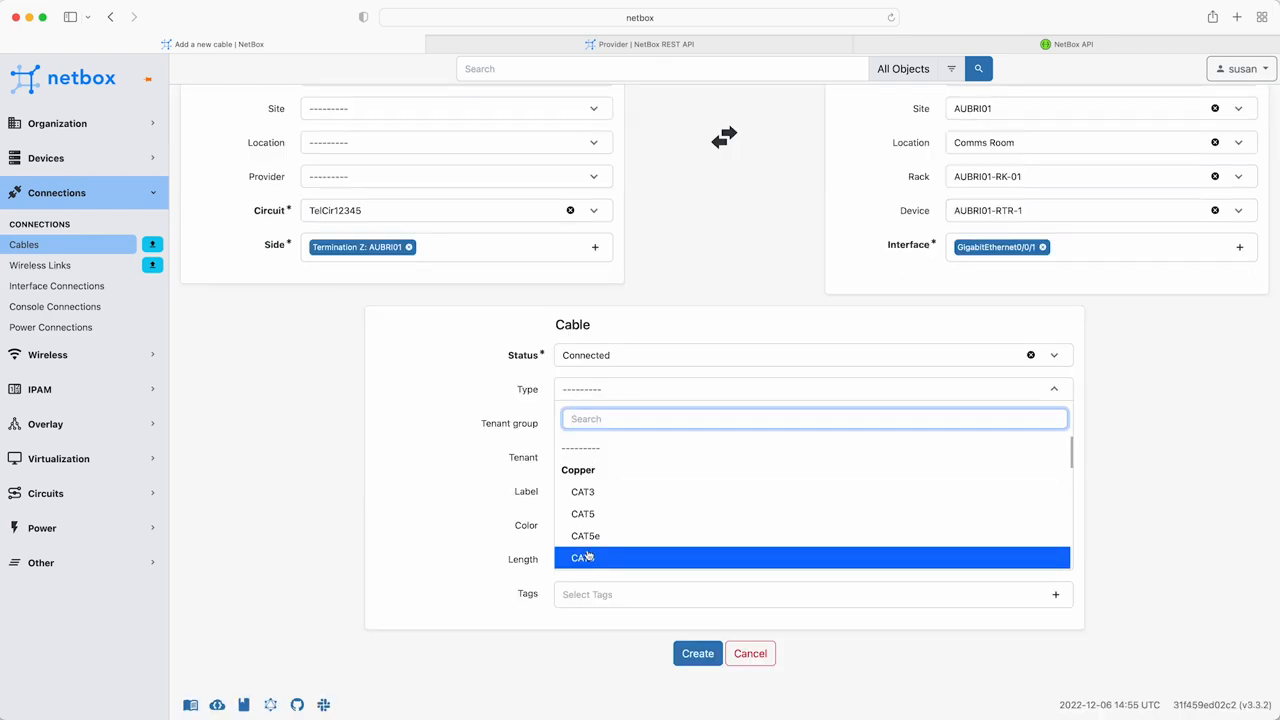
- Set cable type CAT6, TLE Departments / Consulting tenant, purple, 2 meters, and create it
left_click(582, 556)
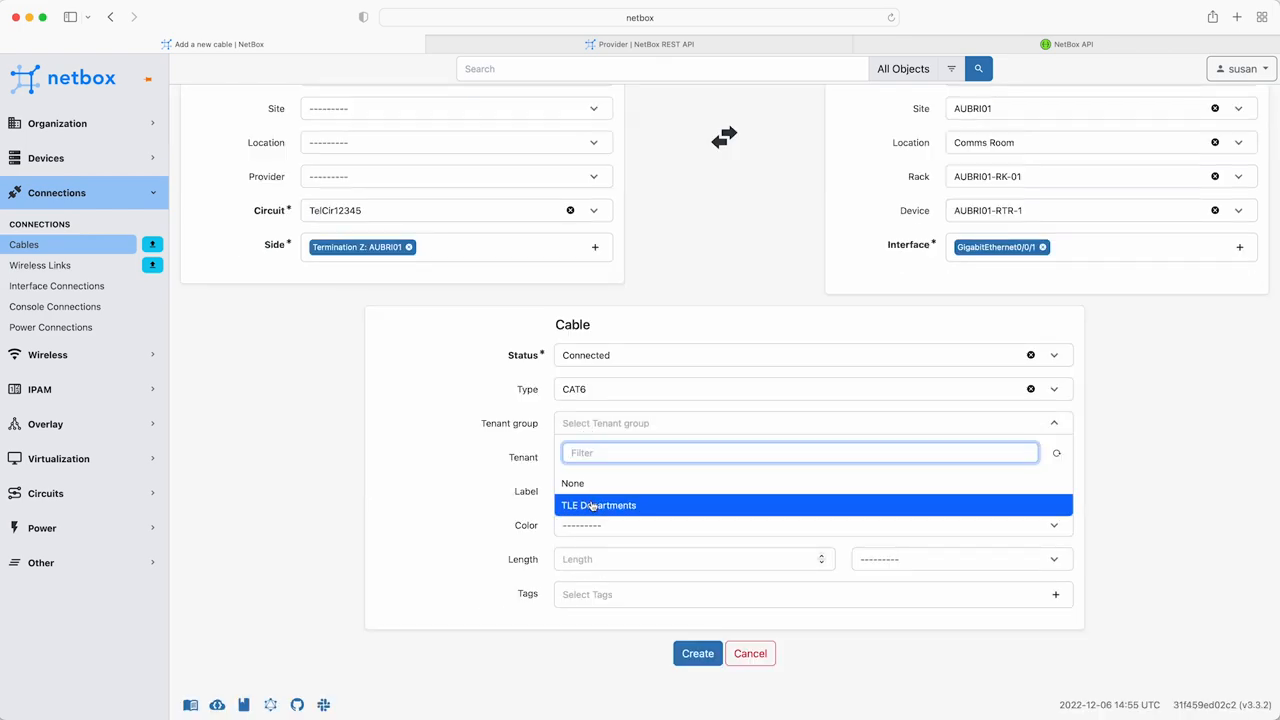
left_click(598, 504)
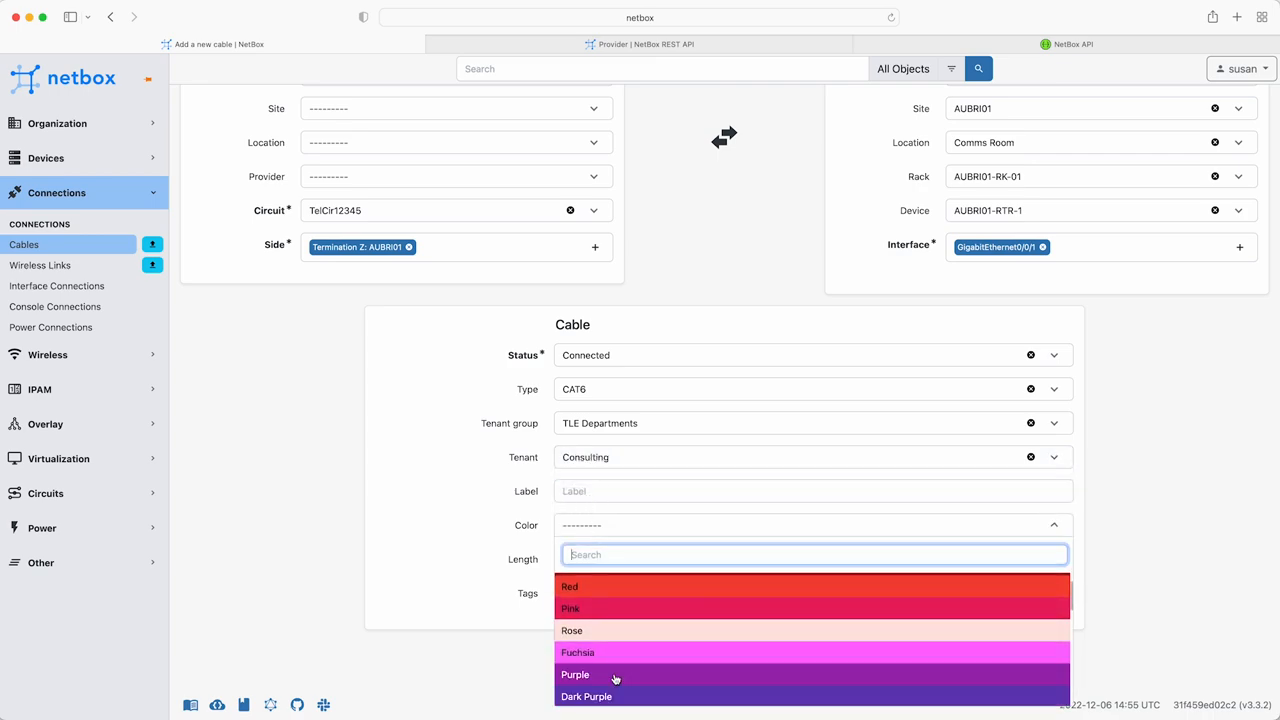
left_click(576, 674)
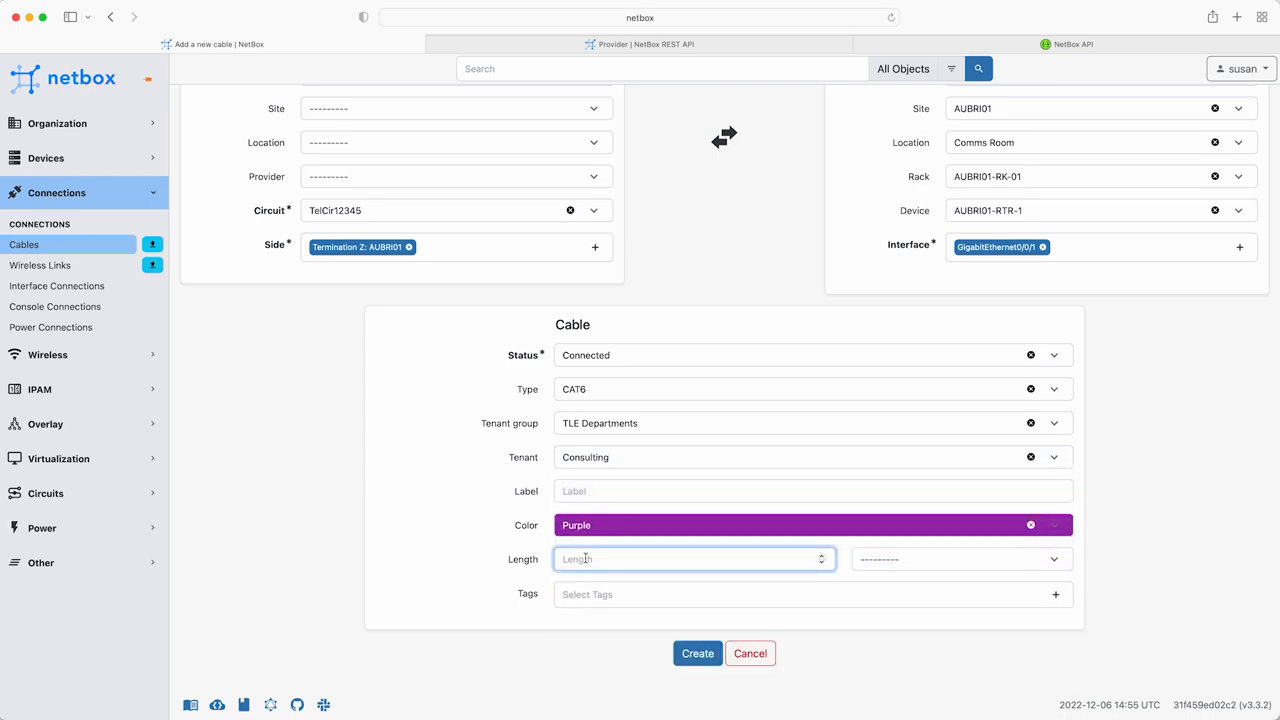
left_click(956, 560)
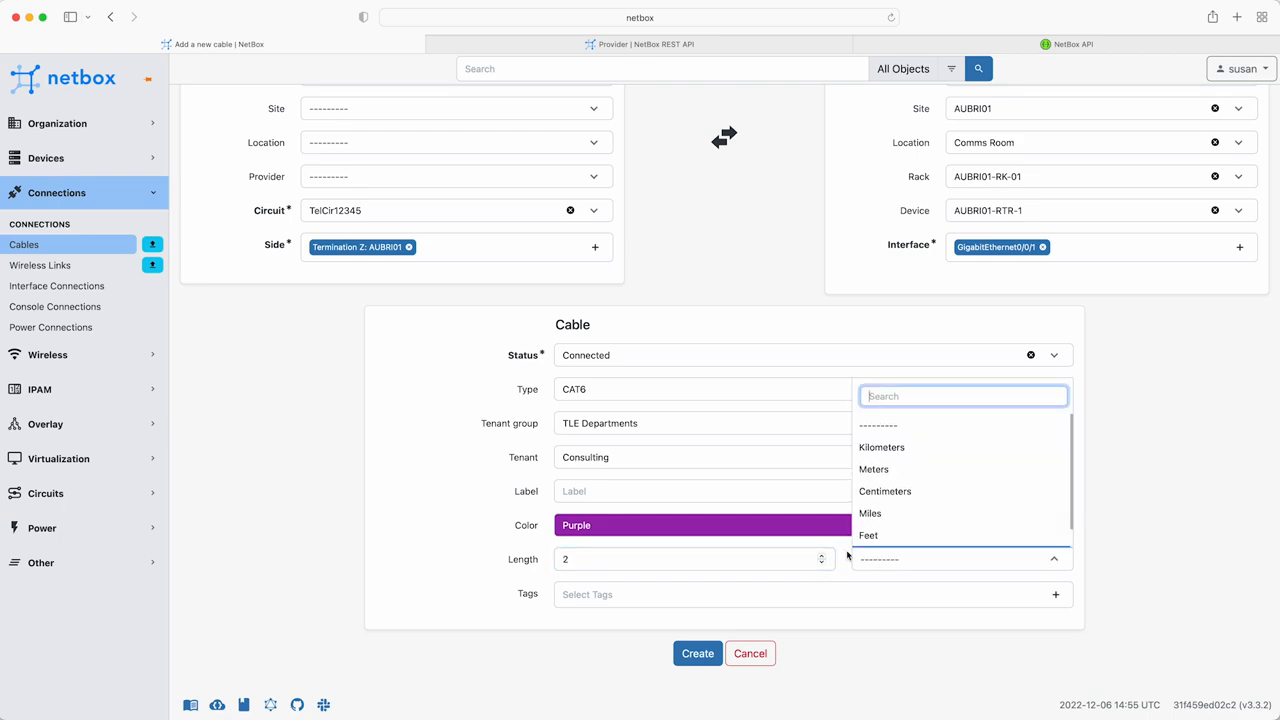
left_click(872, 468)
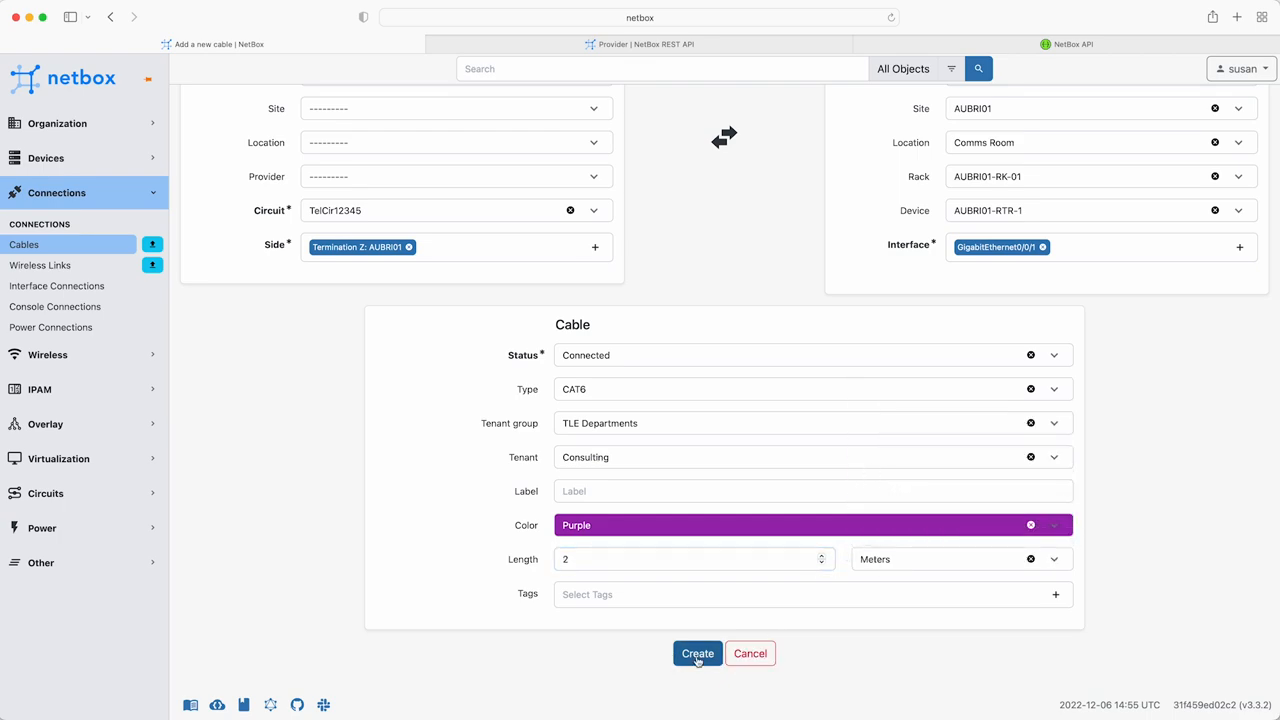
left_click(696, 652)
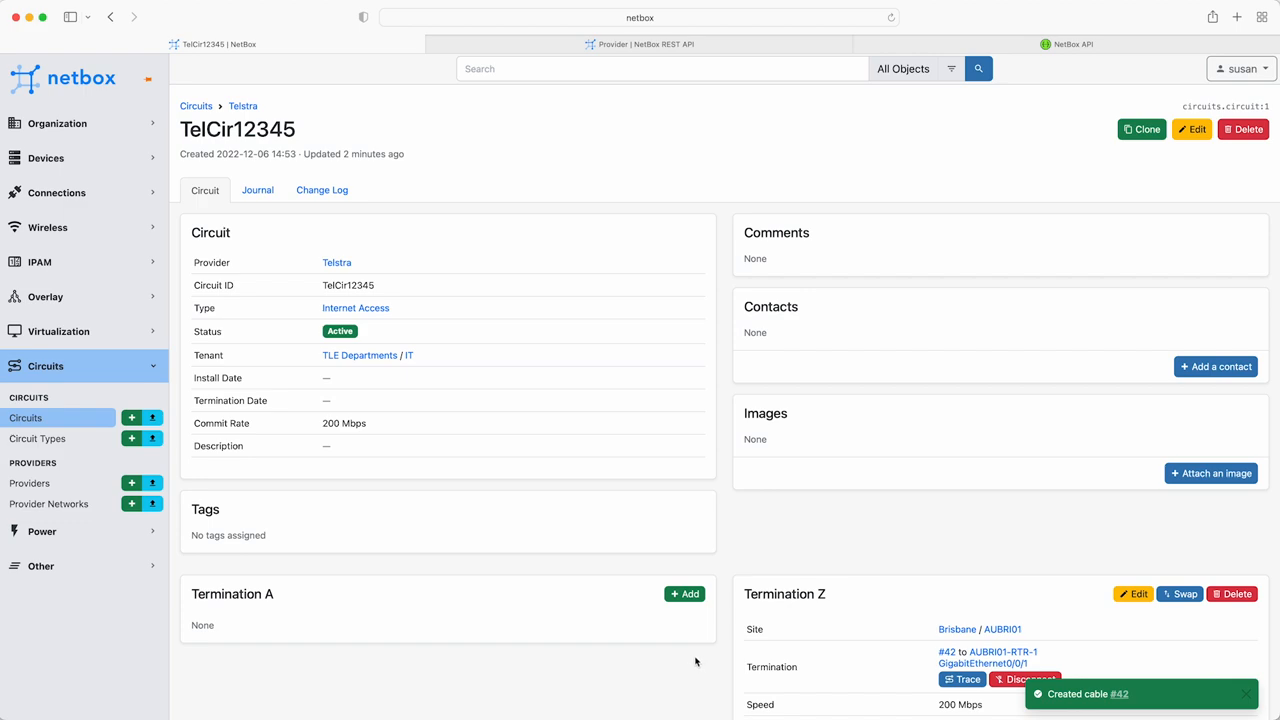
- Trace the new cable #42 from Termination Z to the router interface
scroll("down", 3)
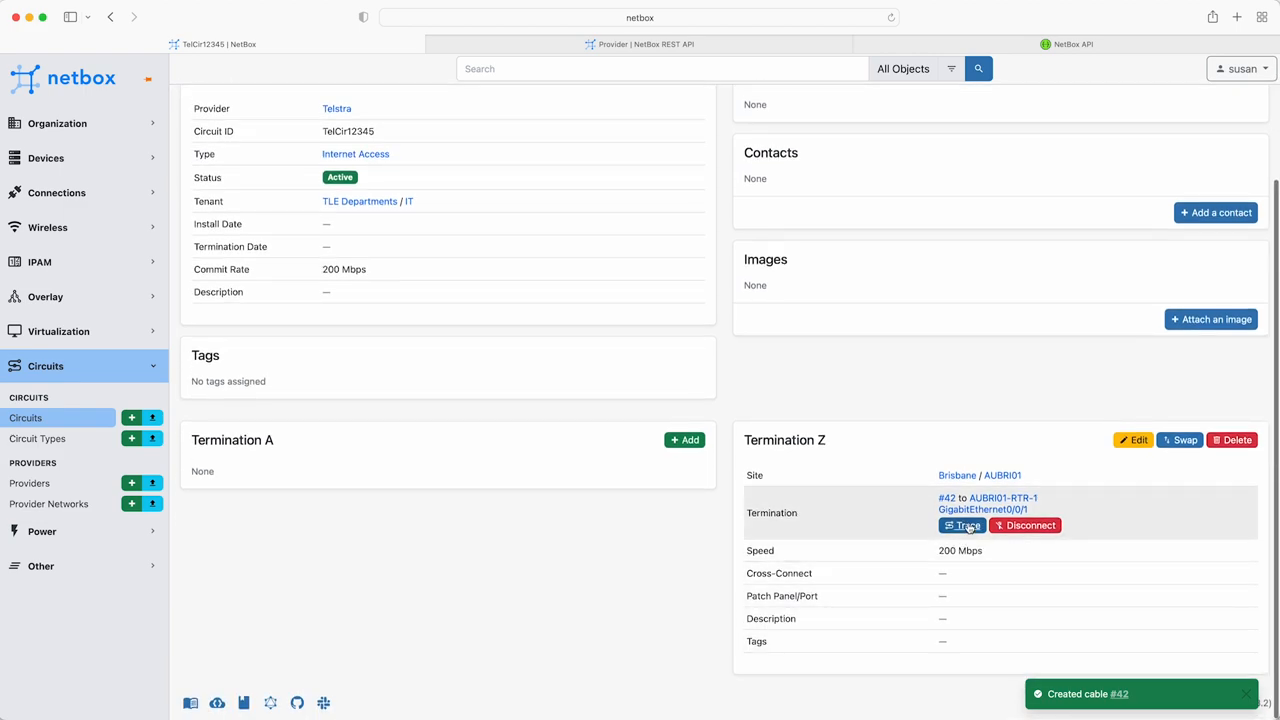
left_click(960, 524)
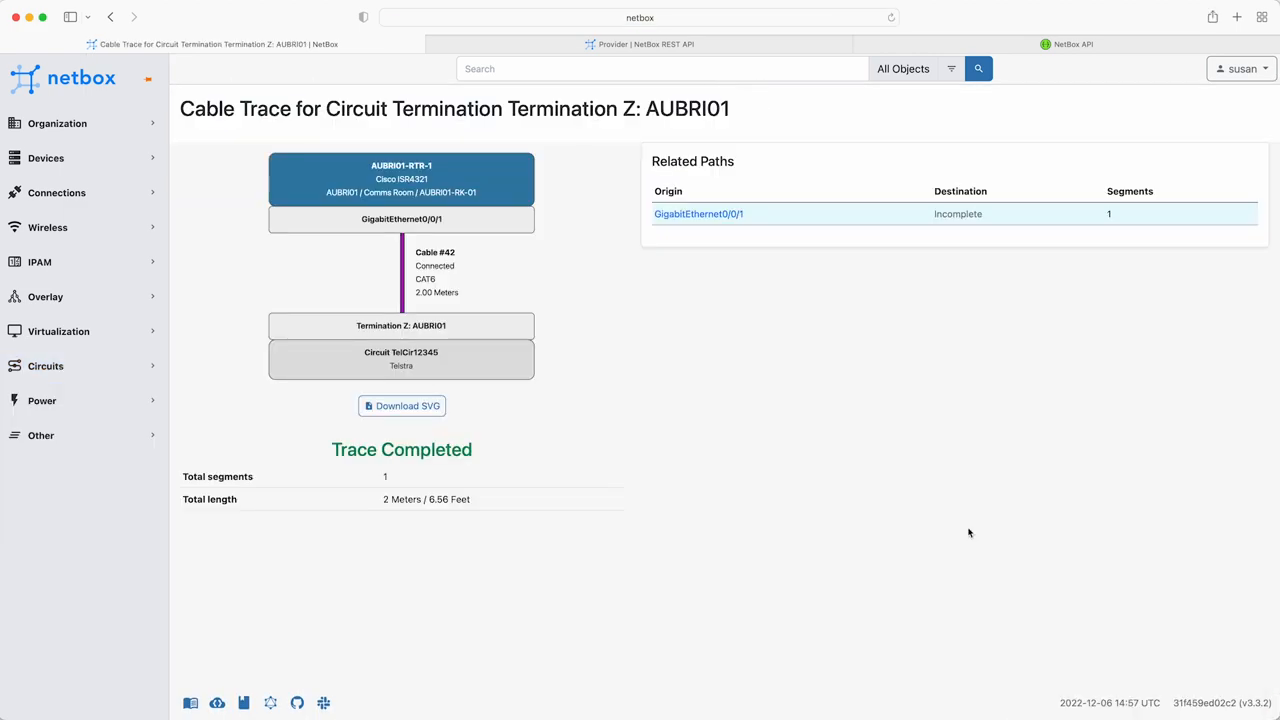